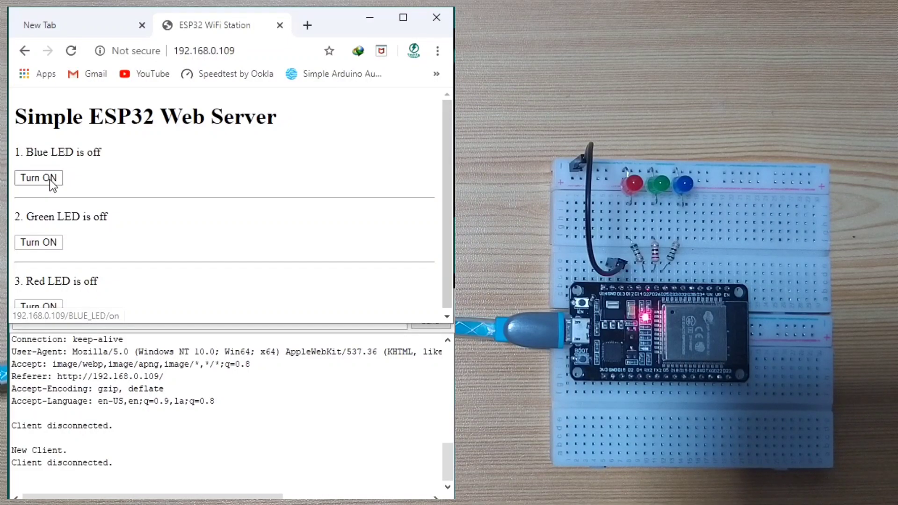
- Switch the blue LED on and then back off from the web server page
left_click(39, 178)
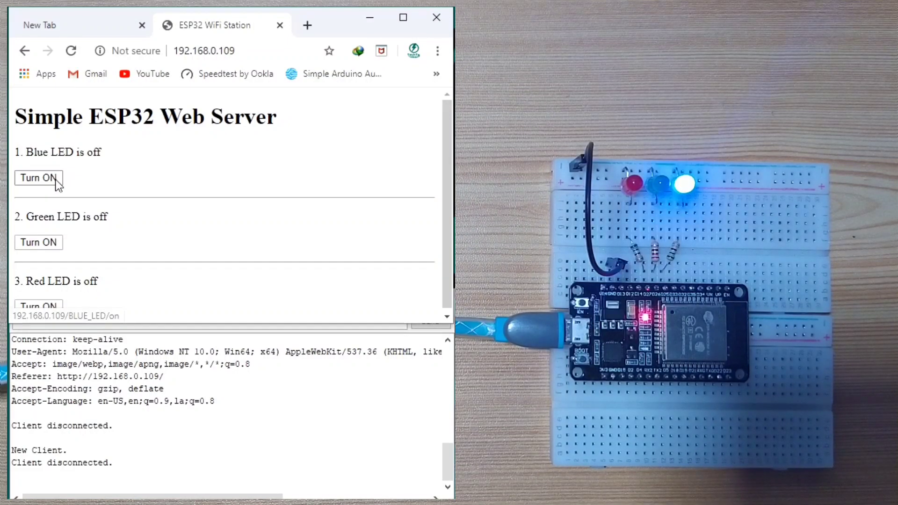
left_click(38, 178)
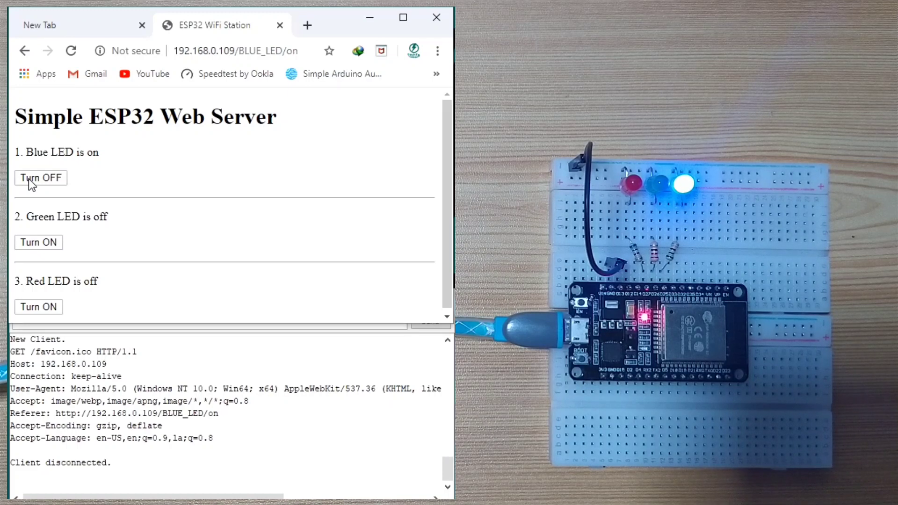
left_click(40, 178)
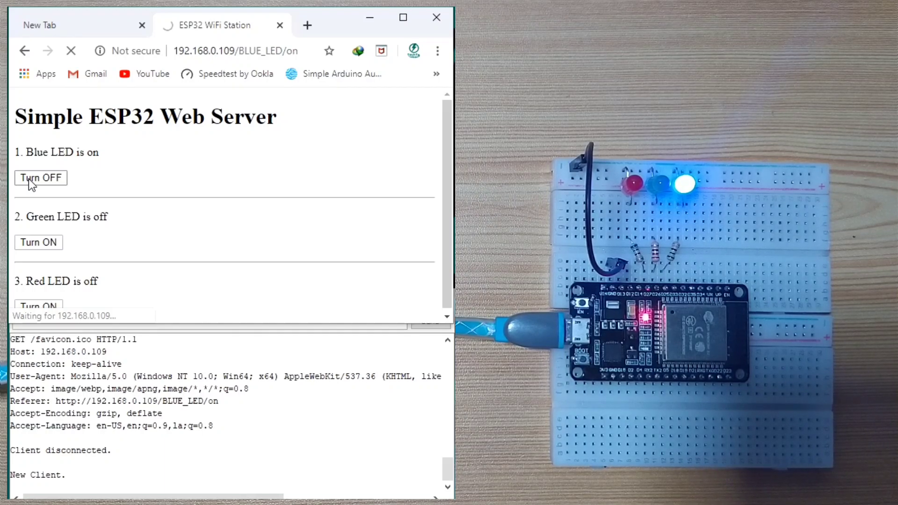
left_click(40, 178)
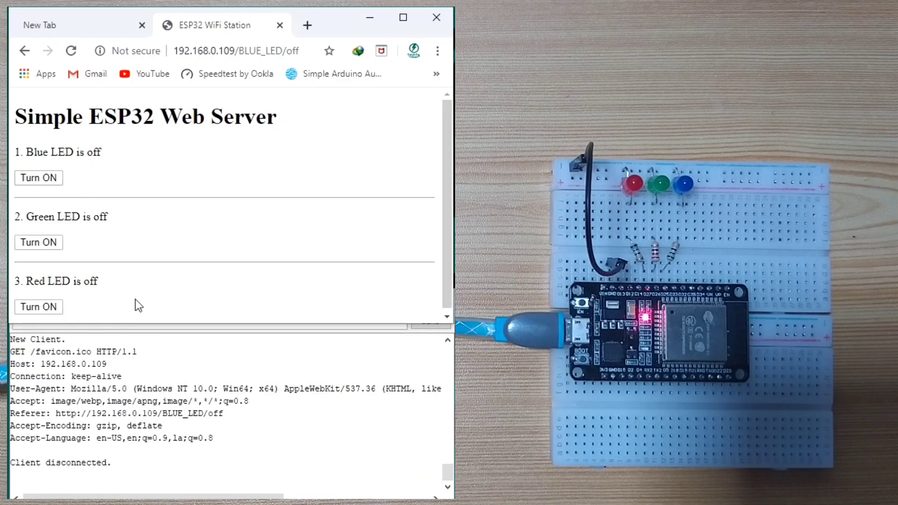
mouse_move(109, 262)
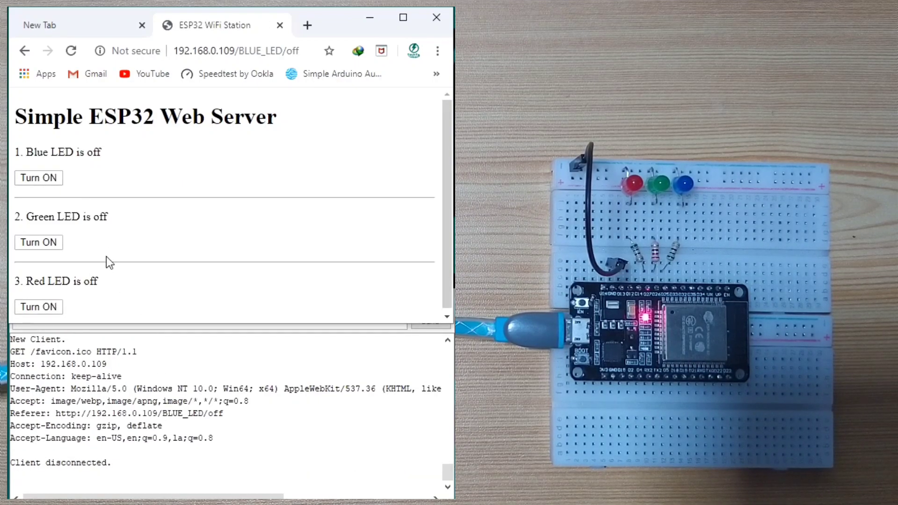
- Turn on the green LED and the red LED
left_click(38, 242)
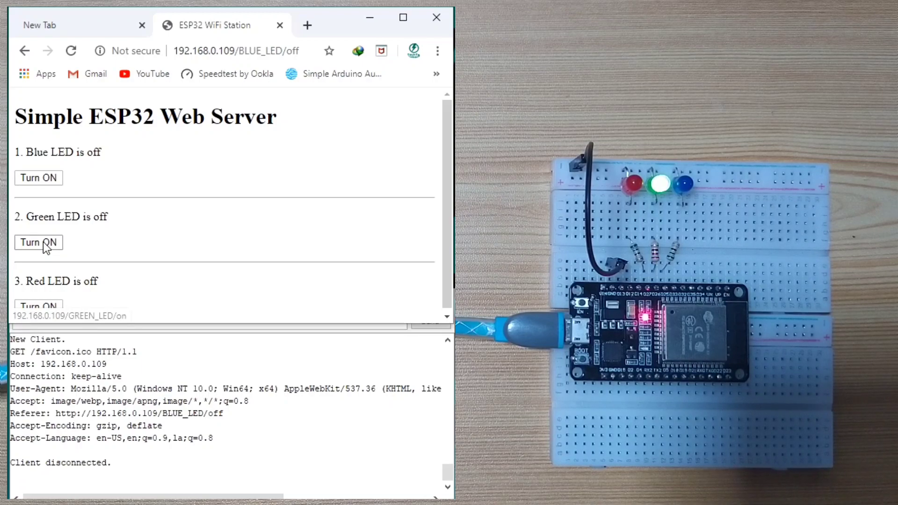
left_click(39, 243)
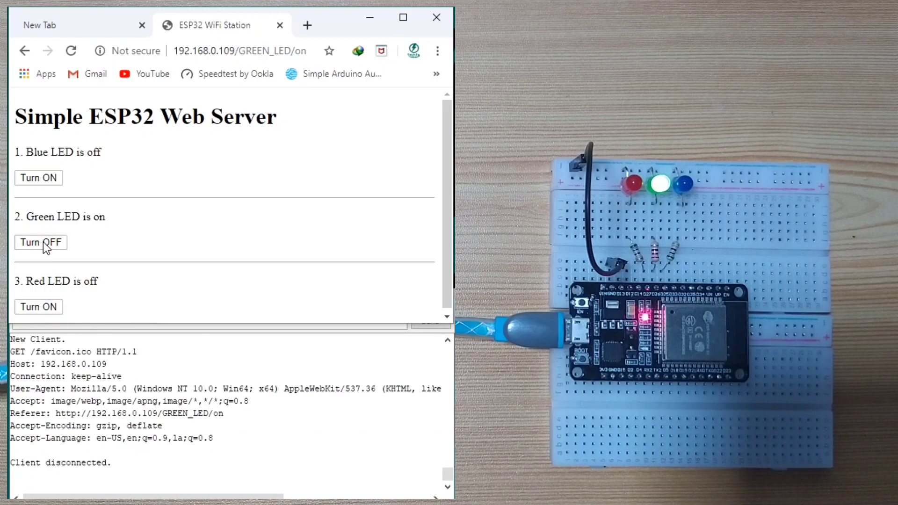
left_click(38, 307)
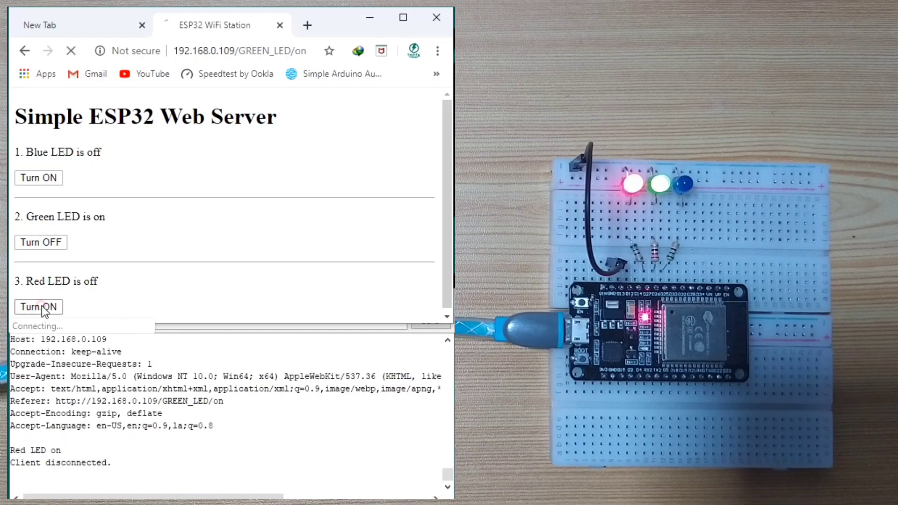
left_click(39, 307)
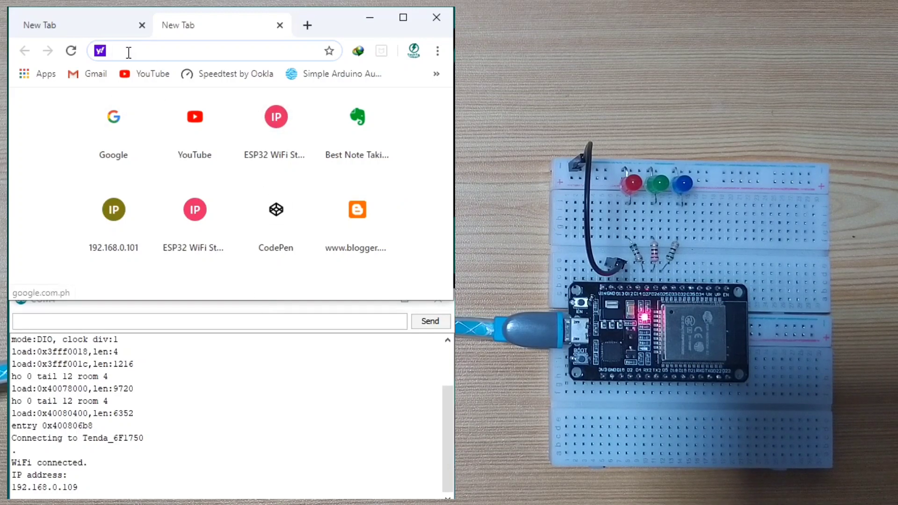
mouse_move(149, 85)
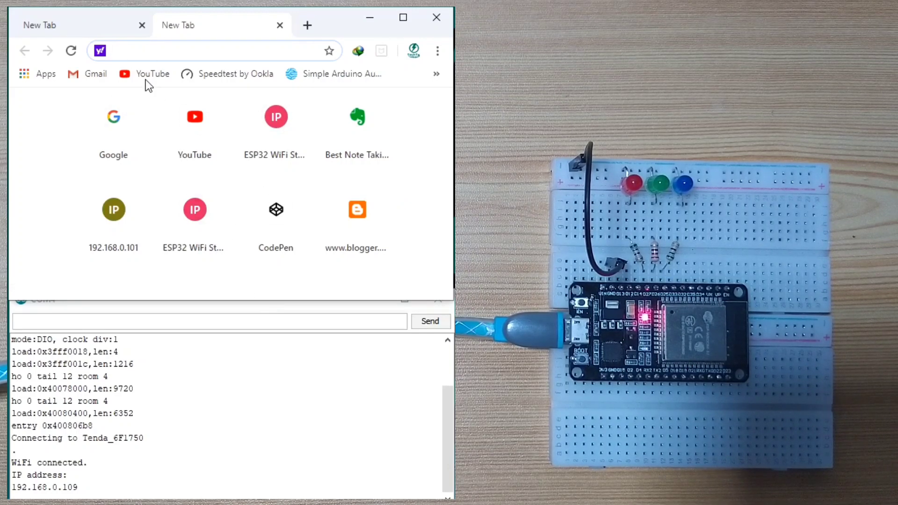
mouse_move(77, 495)
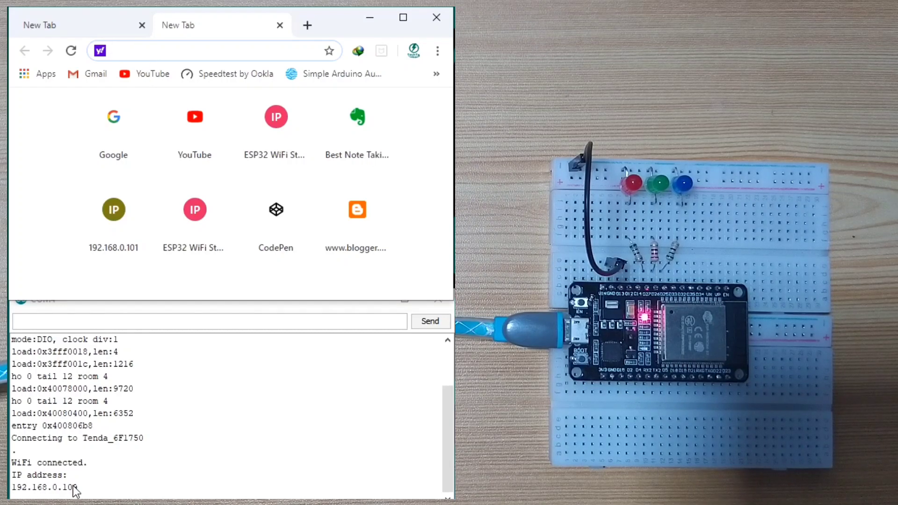
- Copy the board's IP address 192.168.0.109 into Chrome's address bar
double_click(42, 488)
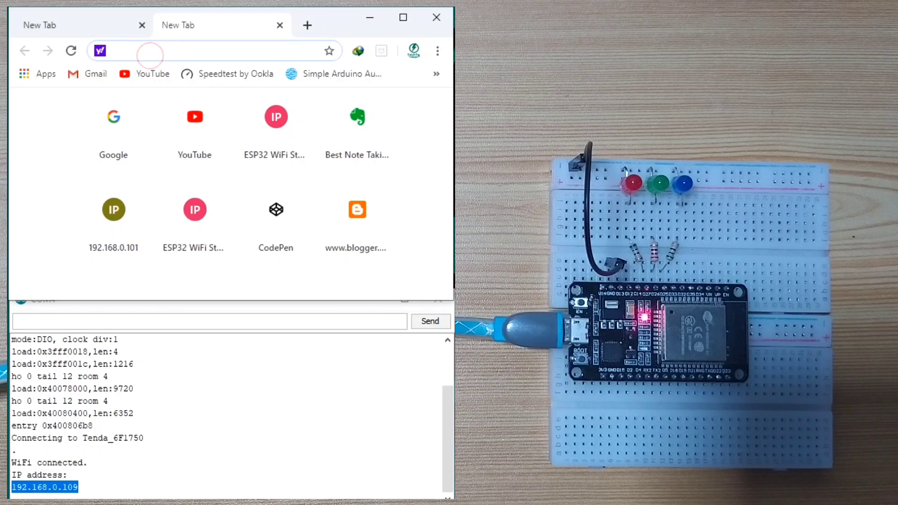
type("192.168.0.109")
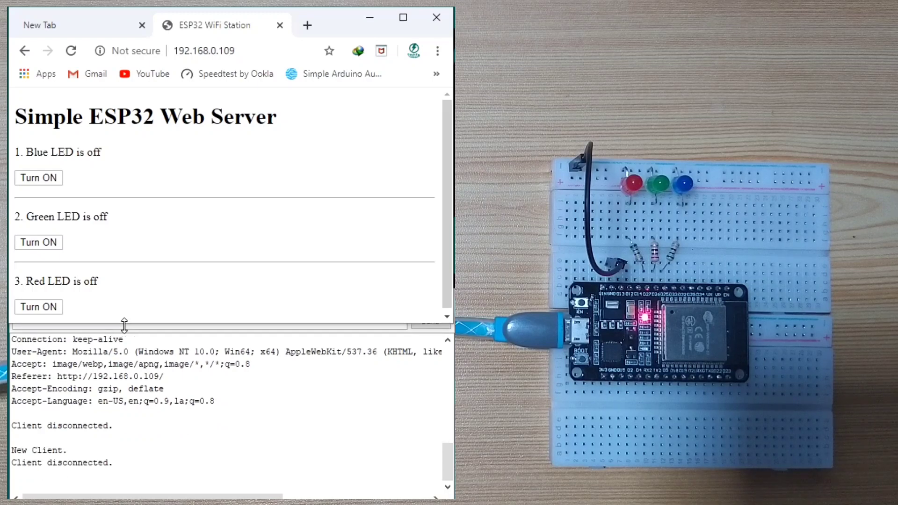
mouse_move(212, 235)
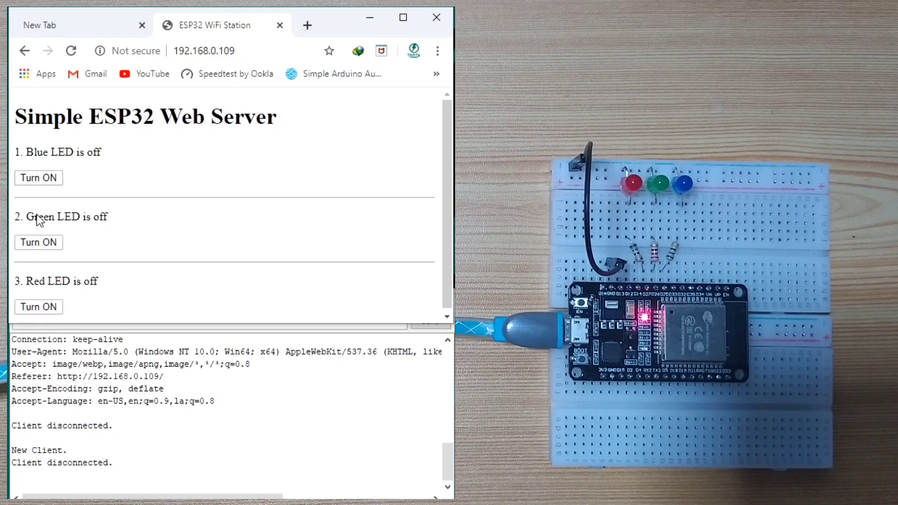
mouse_move(54, 317)
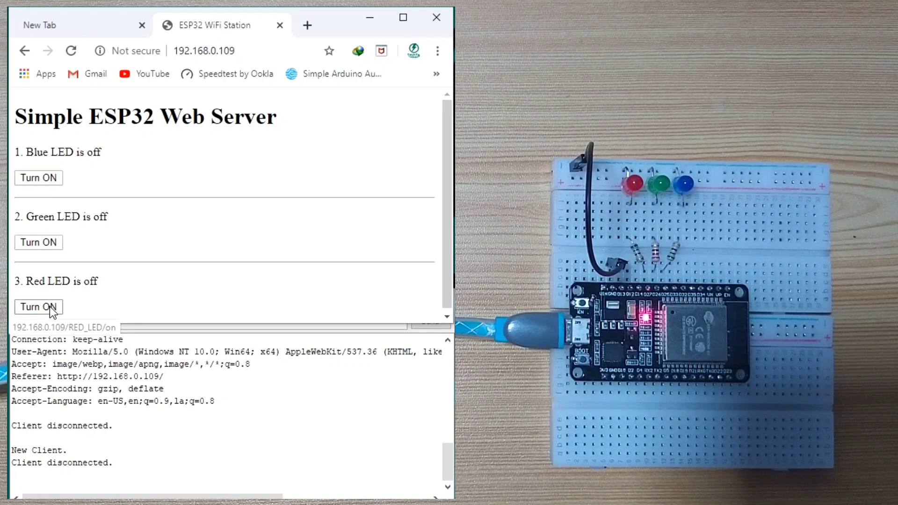
mouse_move(49, 184)
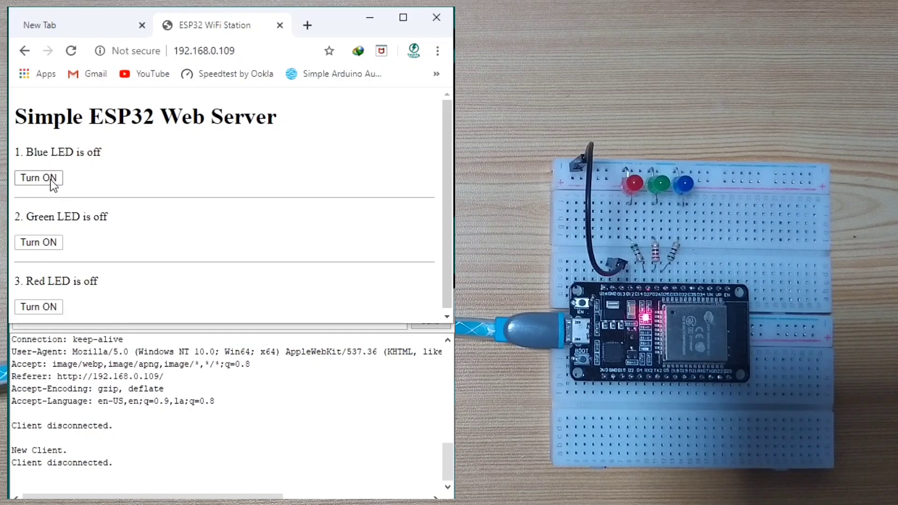
mouse_move(38, 178)
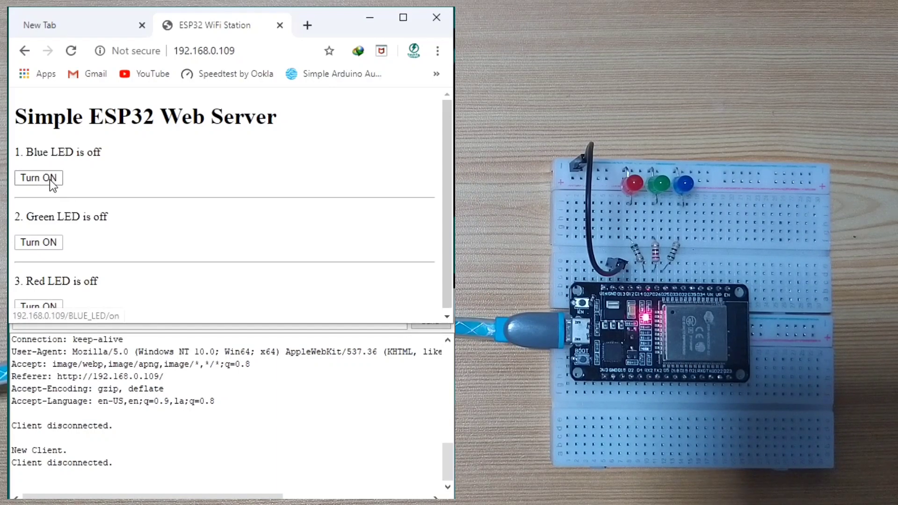
- Toggle the blue LED on and off, then turn on green and red
left_click(39, 178)
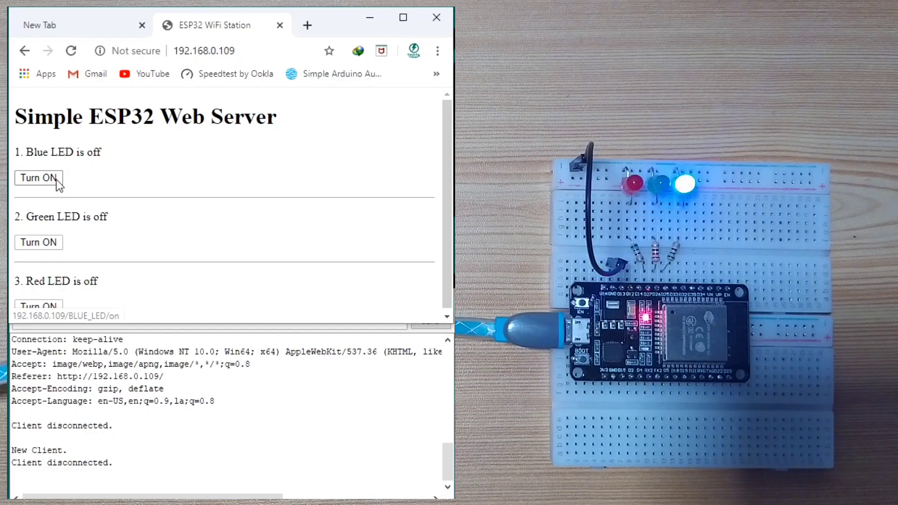
left_click(36, 178)
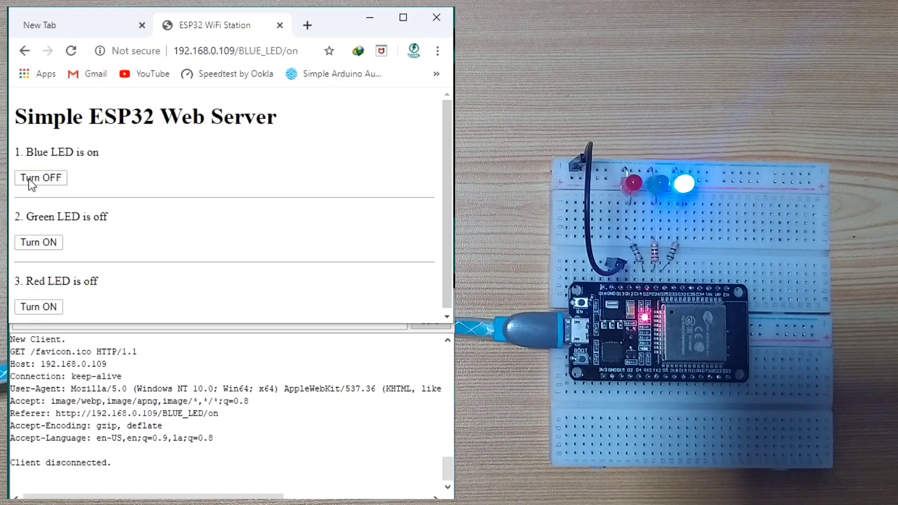
left_click(41, 178)
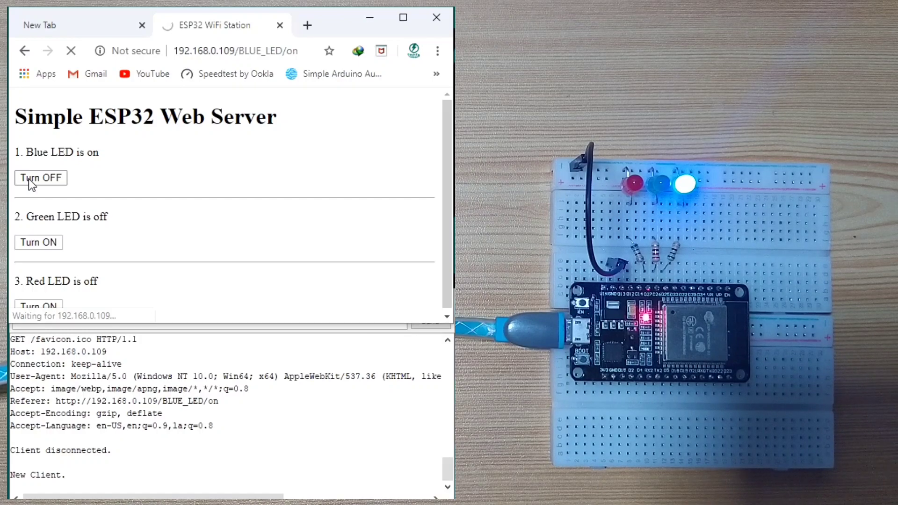
left_click(40, 178)
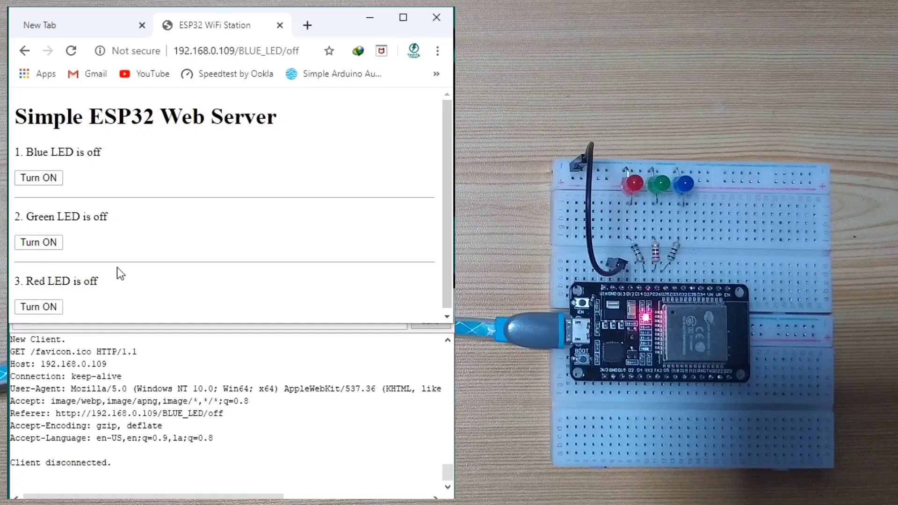
left_click(39, 243)
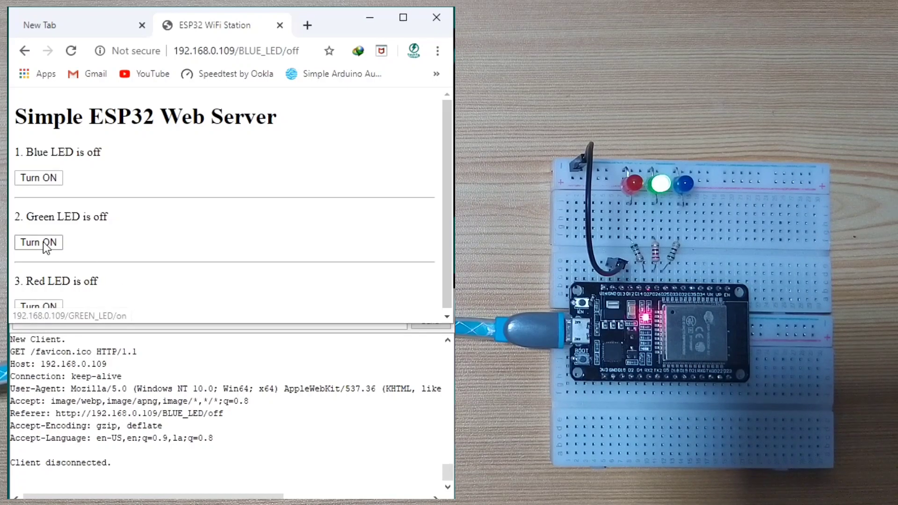
left_click(39, 243)
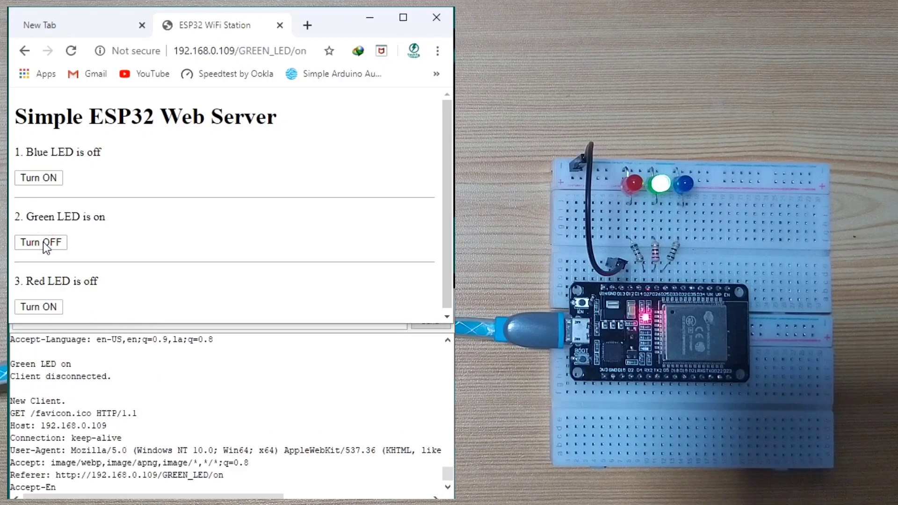
left_click(39, 307)
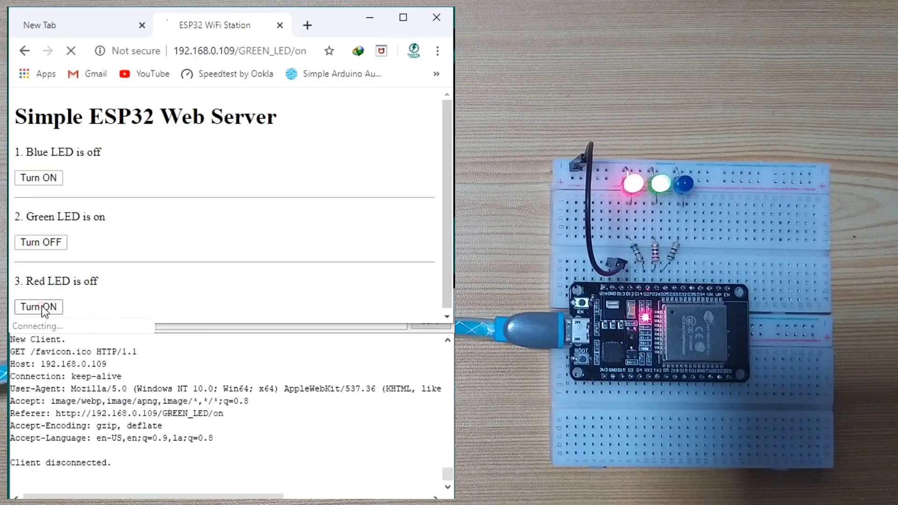
left_click(39, 307)
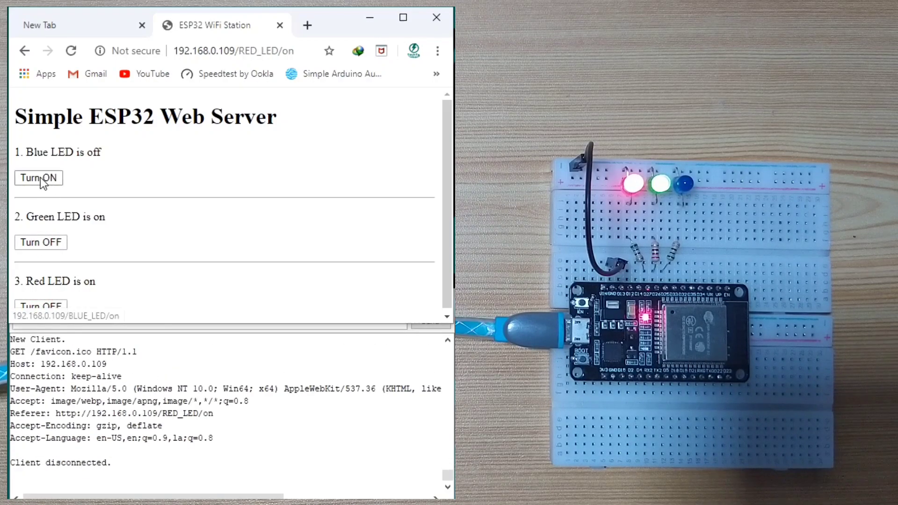
- Cycle the blue, green and red LEDs again, finishing with all three off
left_click(38, 178)
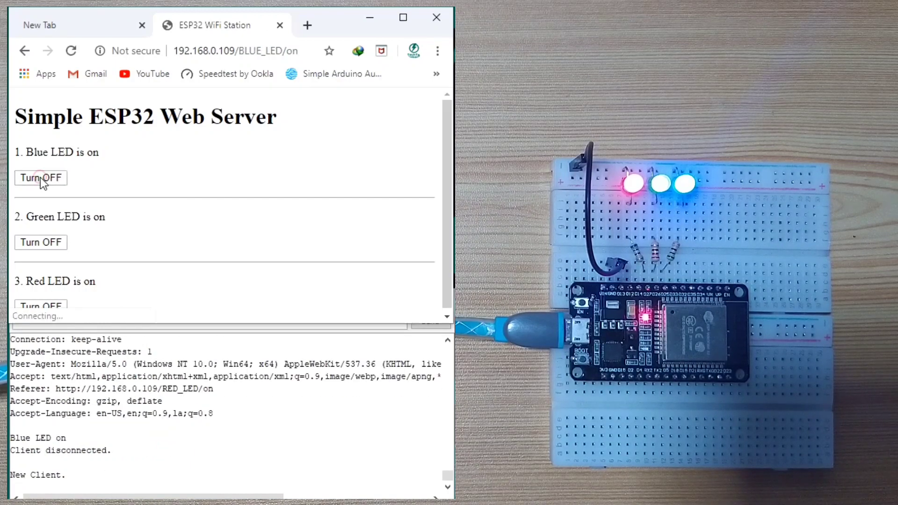
left_click(40, 178)
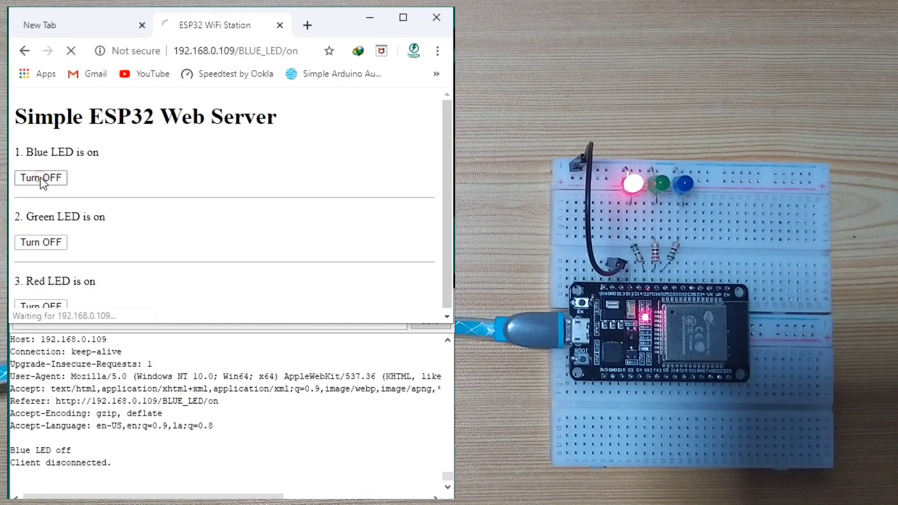
left_click(39, 242)
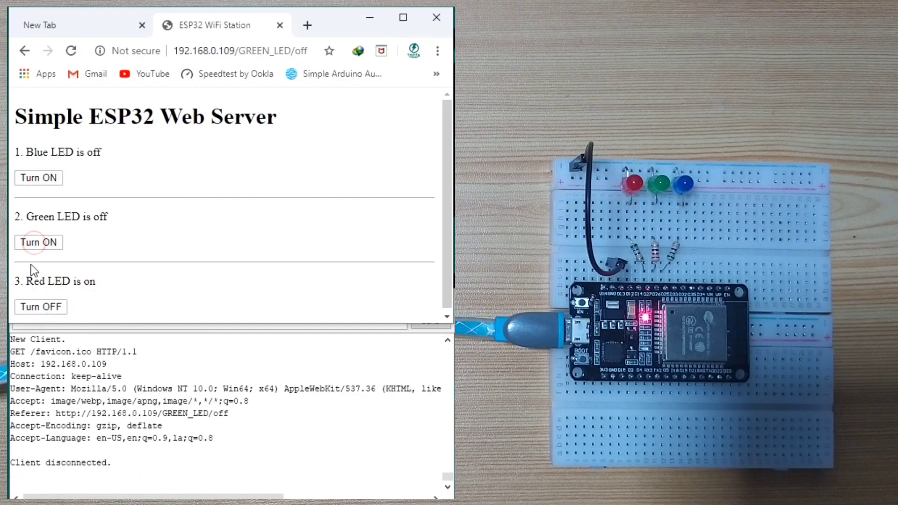
left_click(39, 307)
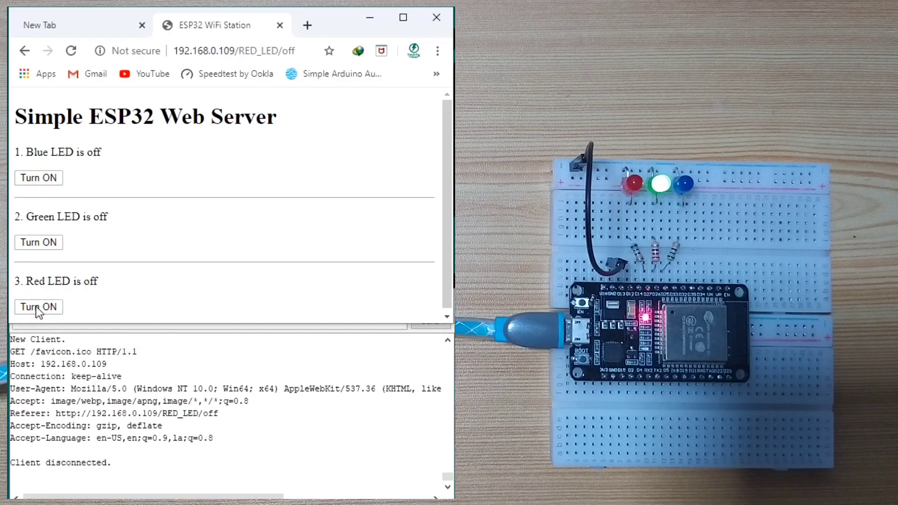
left_click(38, 242)
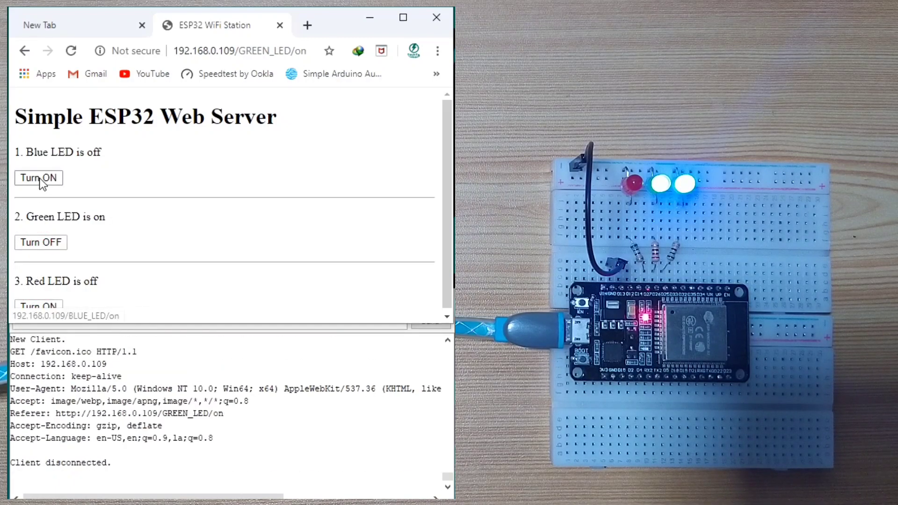
left_click(38, 178)
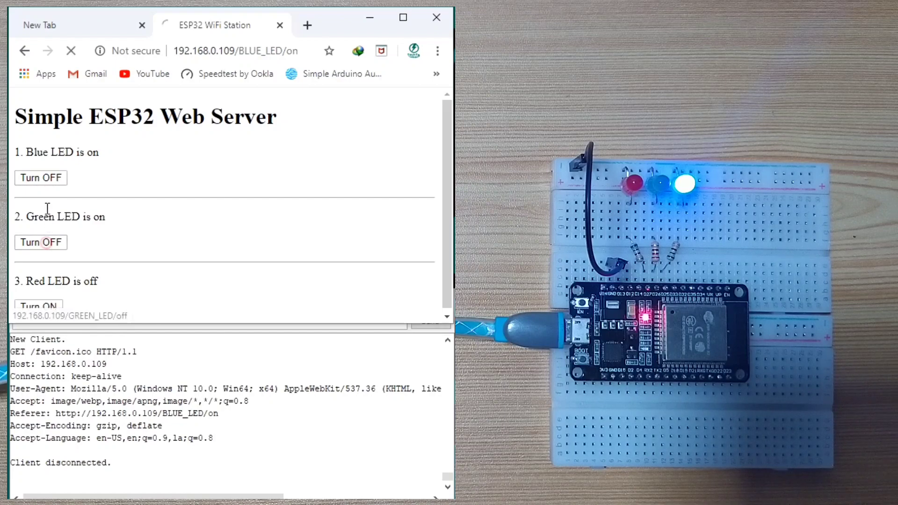
left_click(41, 242)
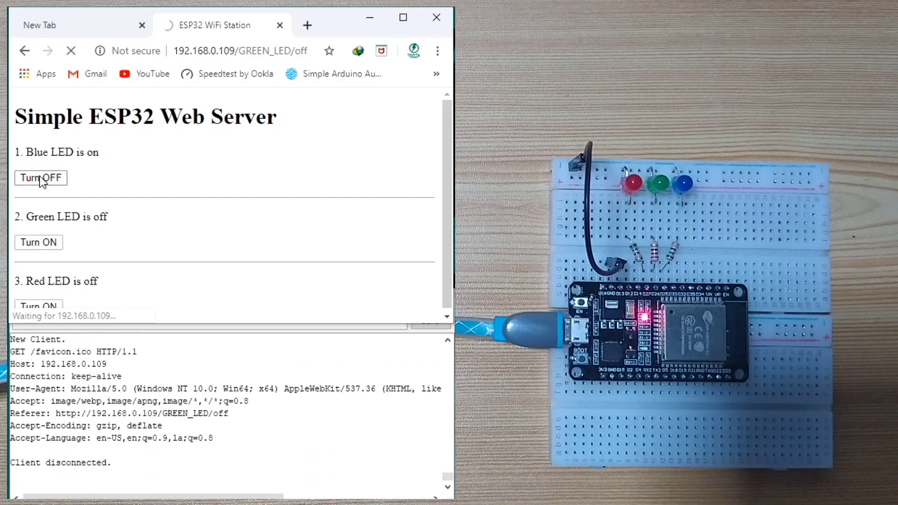
left_click(40, 178)
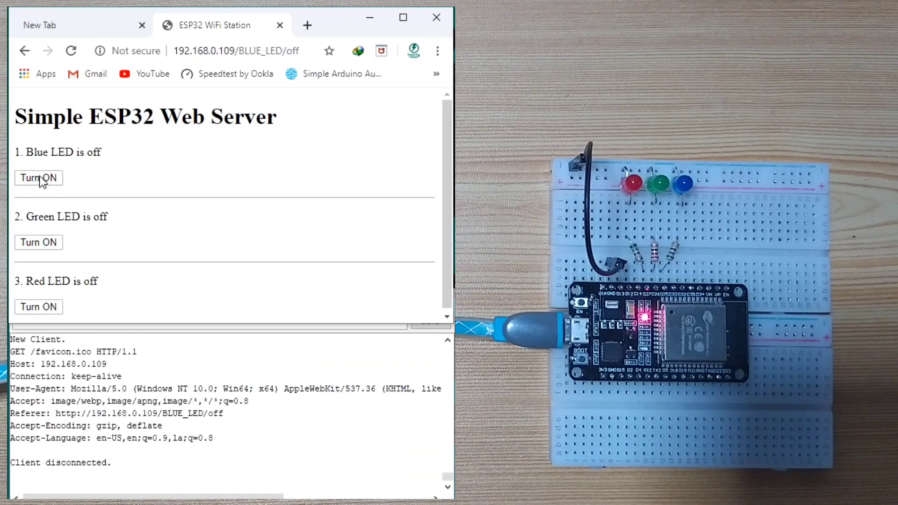
mouse_move(59, 173)
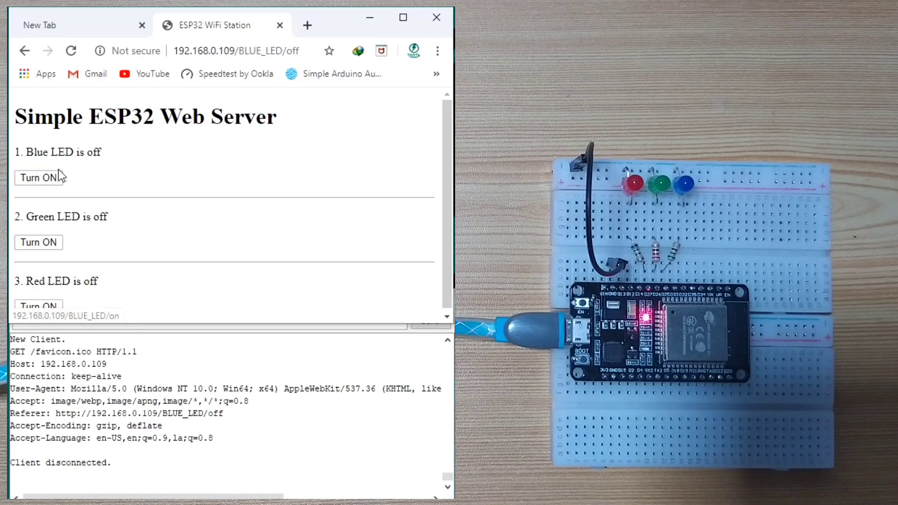
mouse_move(51, 181)
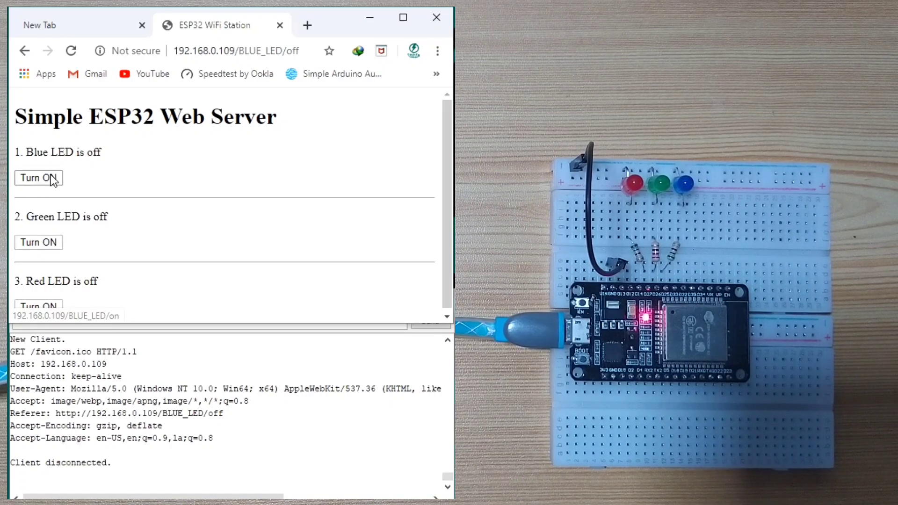
mouse_move(220, 184)
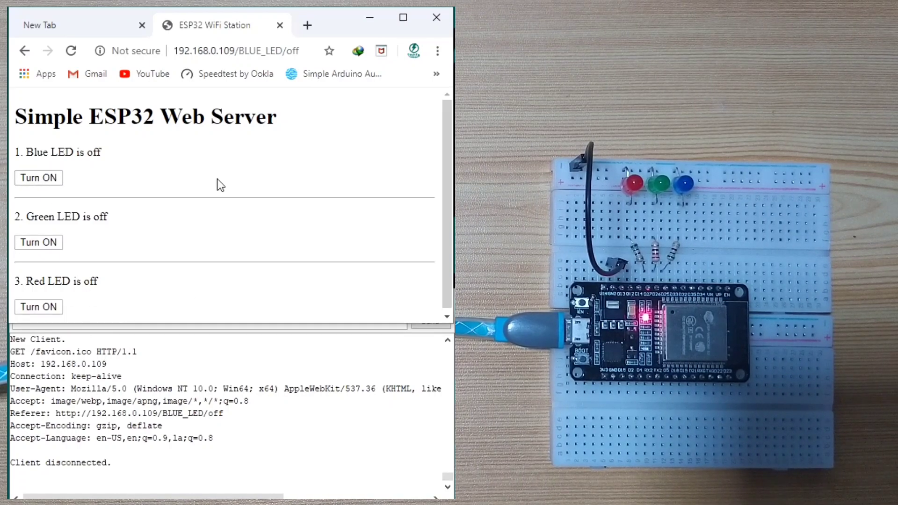
mouse_move(123, 464)
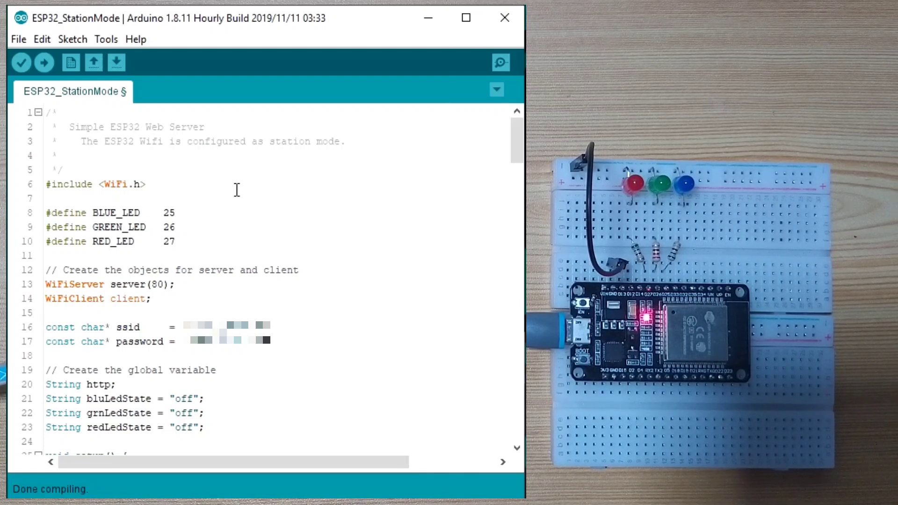
left_click(159, 184)
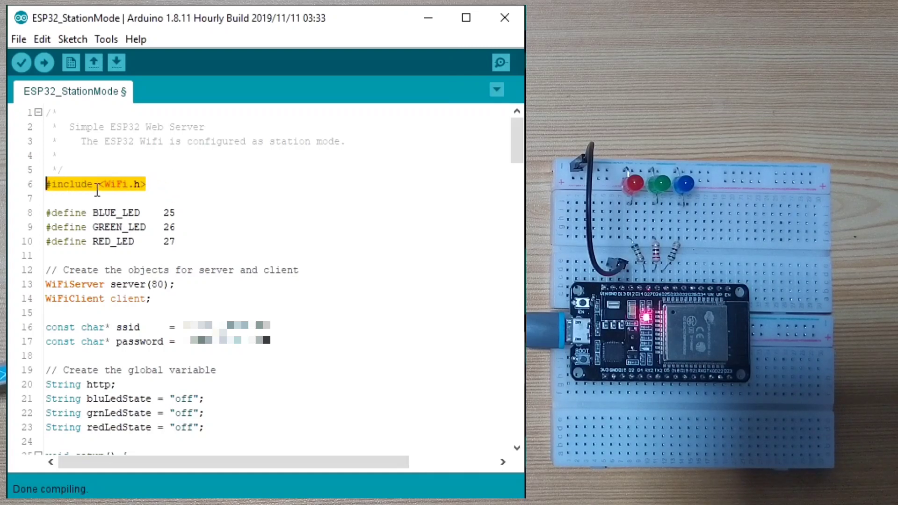
left_click(169, 241)
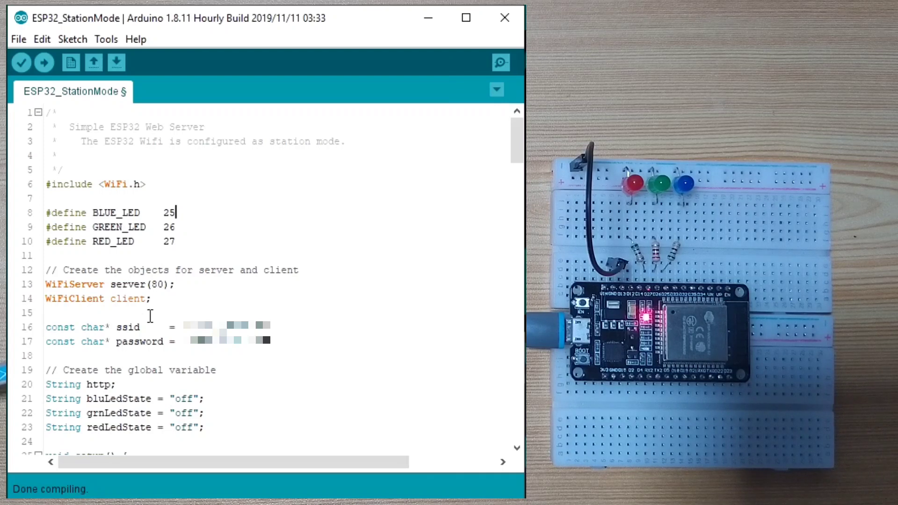
mouse_move(318, 271)
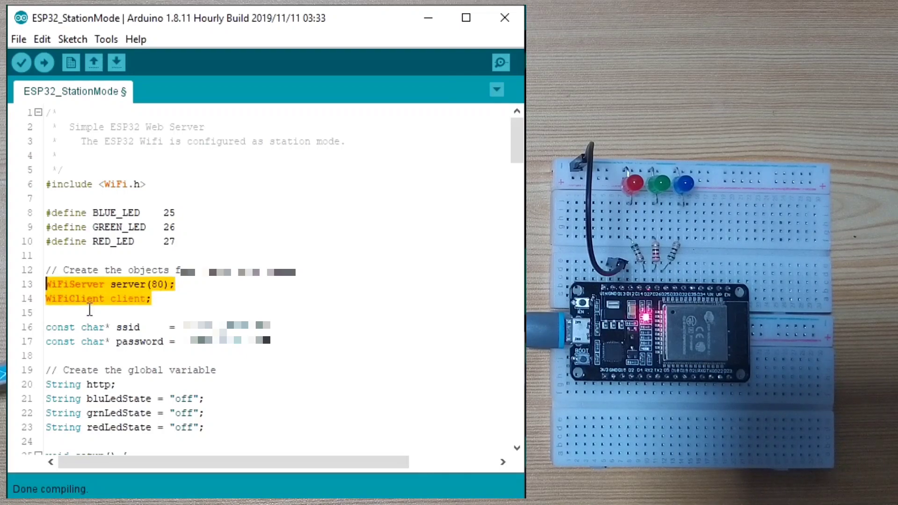
scroll("down", 3)
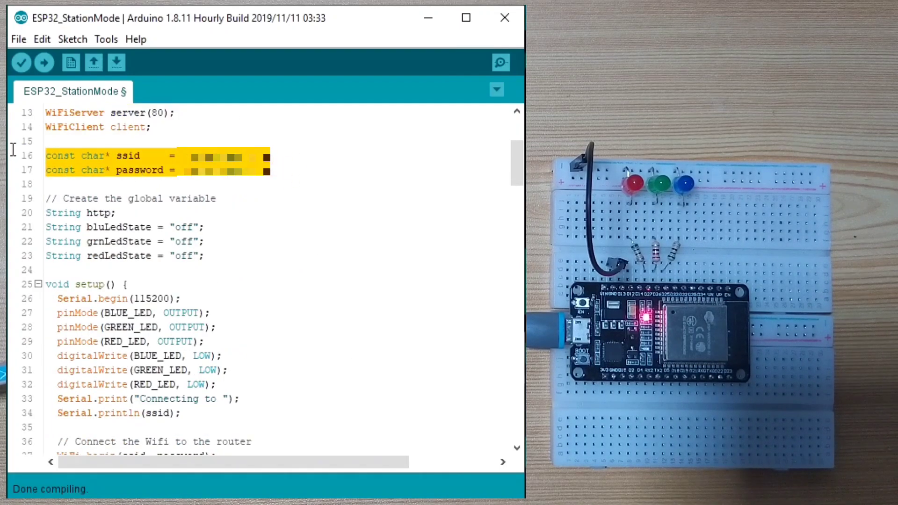
mouse_move(222, 207)
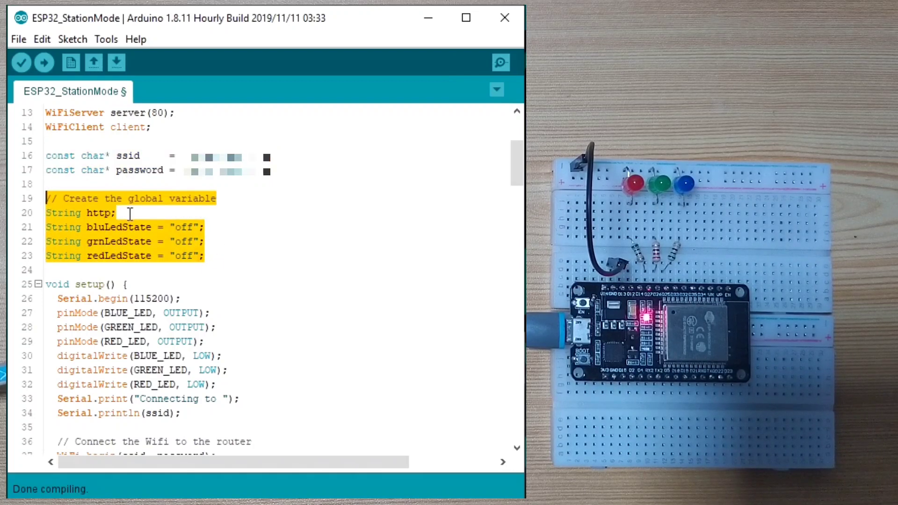
double_click(98, 213)
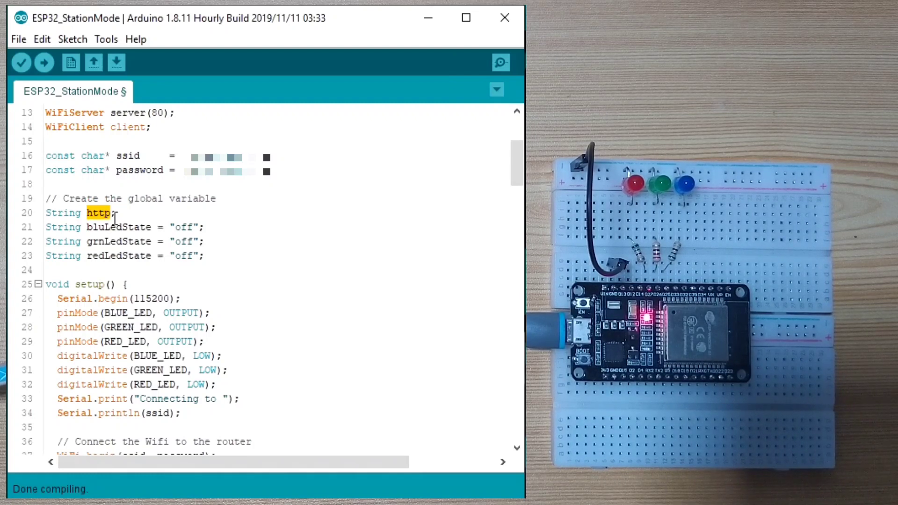
left_click(116, 213)
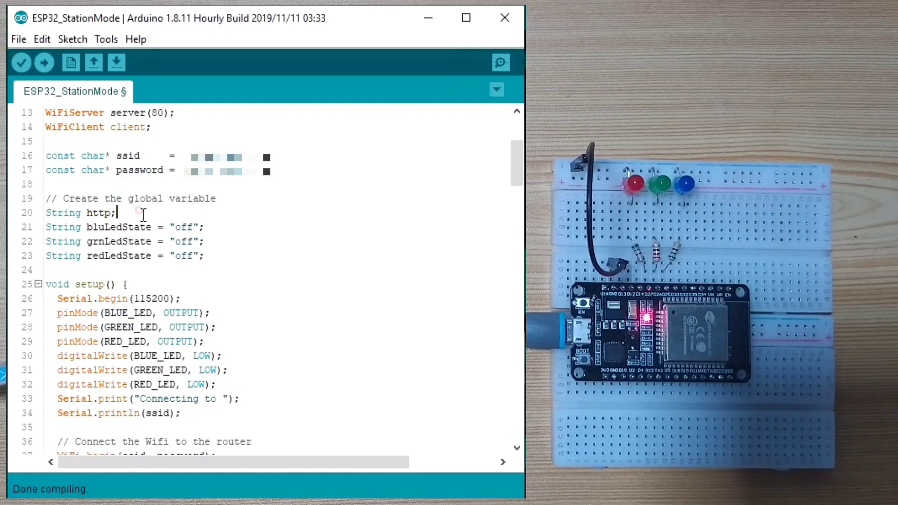
left_click_drag(47, 227, 204, 256)
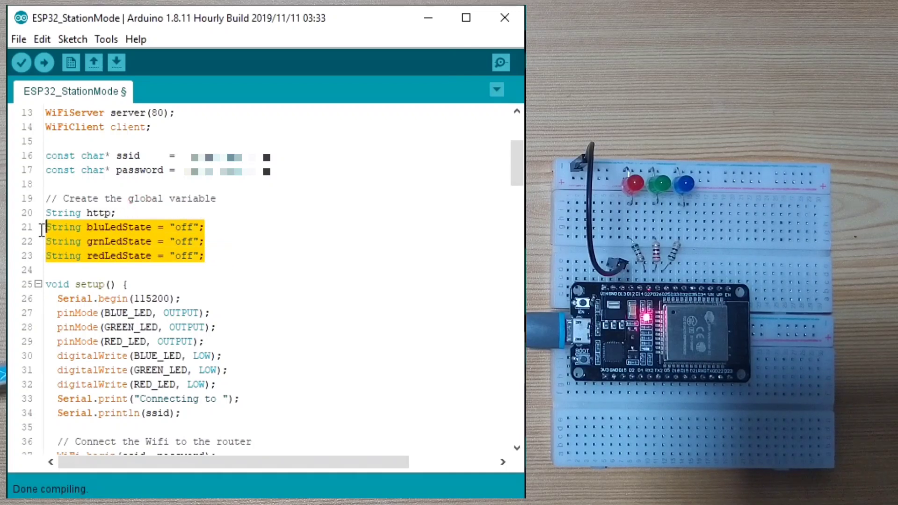
mouse_move(159, 242)
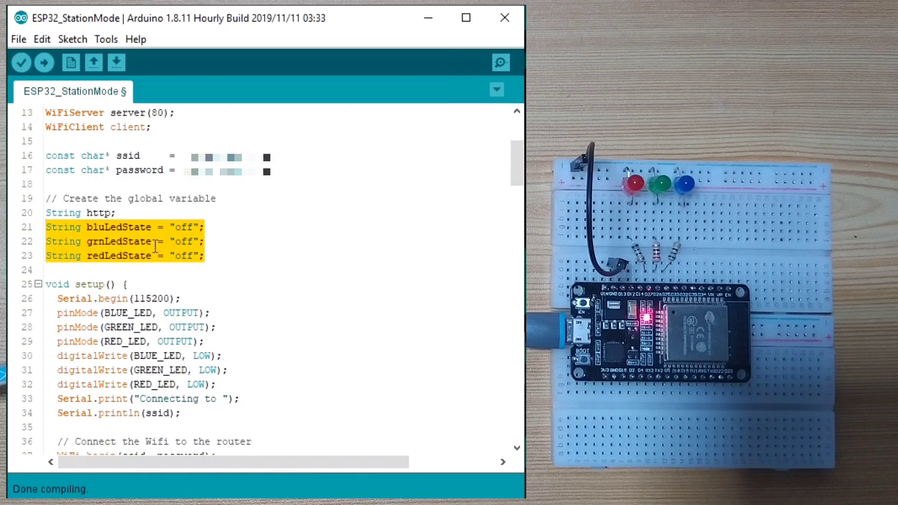
scroll("down", 3)
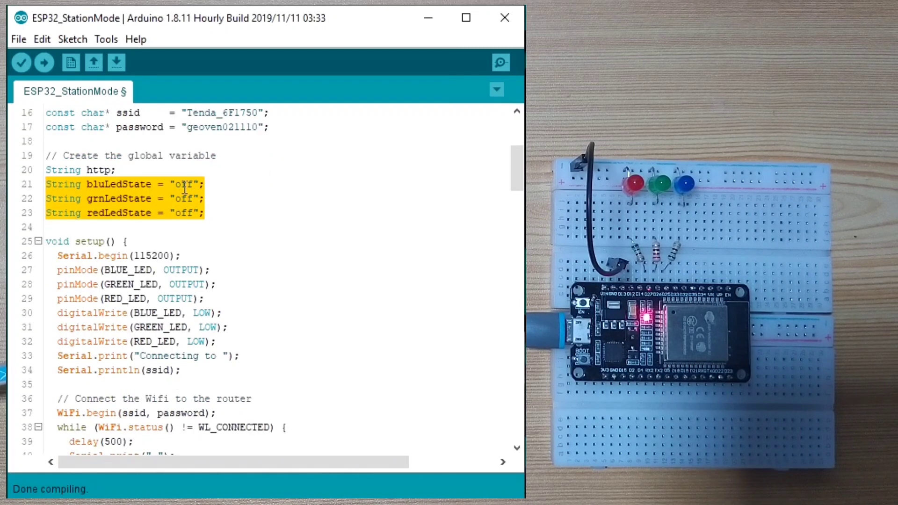
scroll("down", 3)
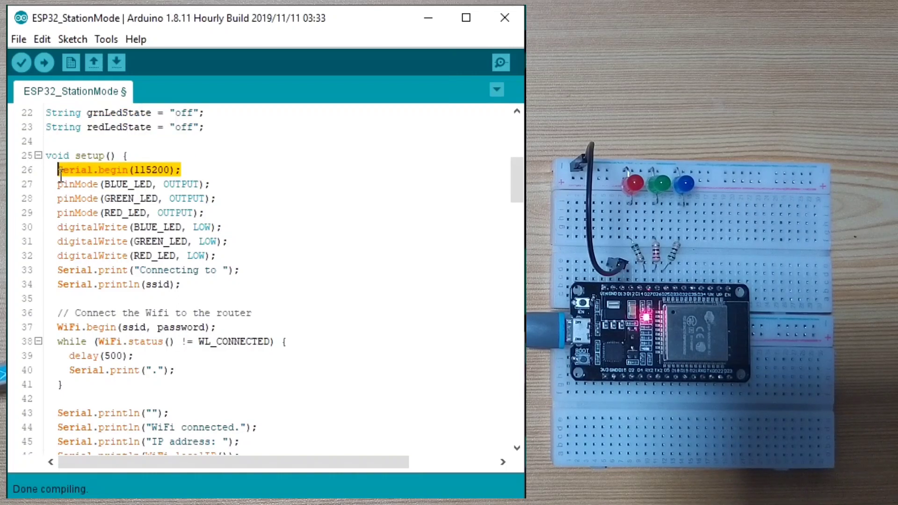
mouse_move(228, 206)
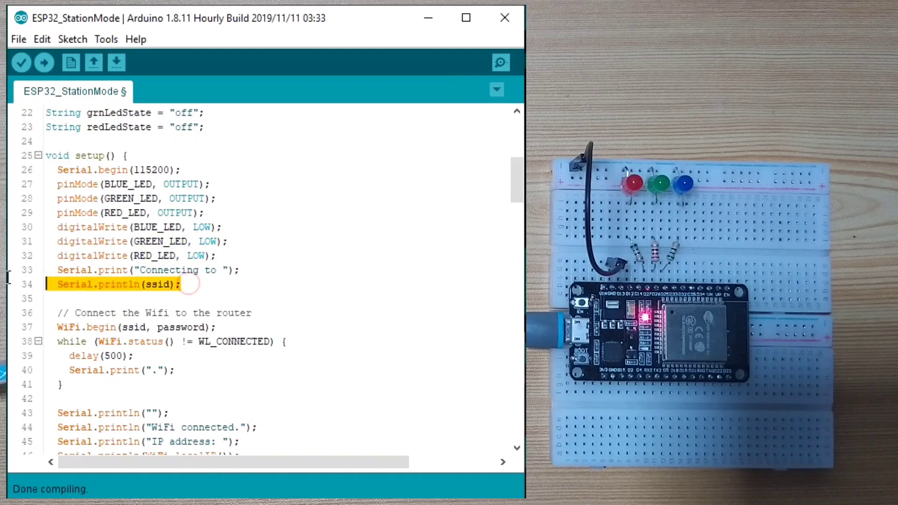
scroll("down", 3)
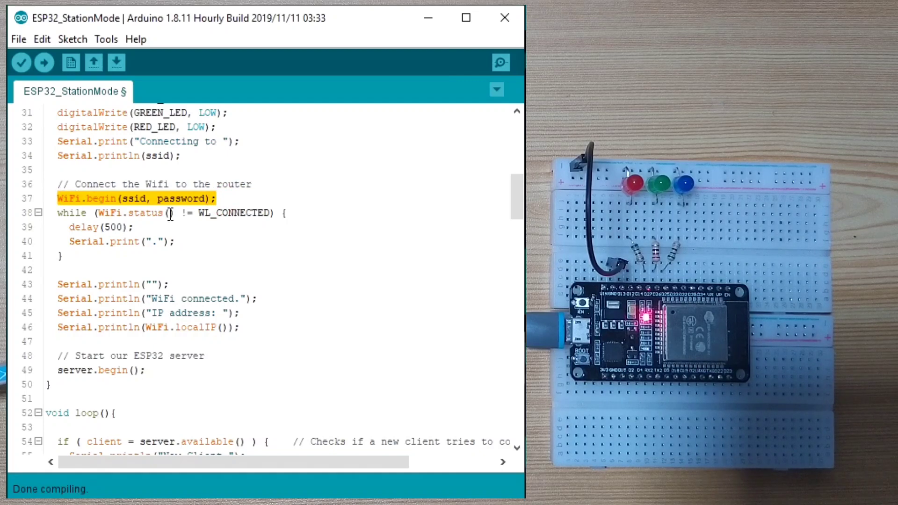
double_click(181, 199)
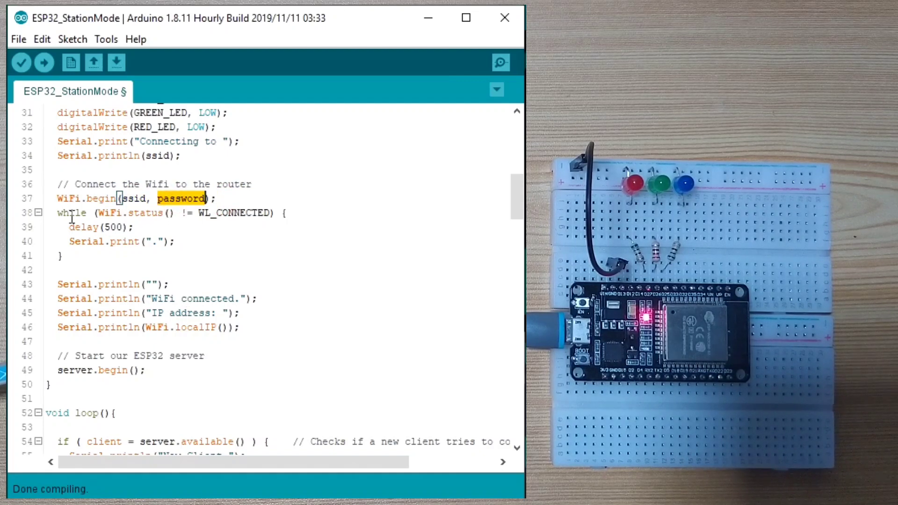
double_click(235, 214)
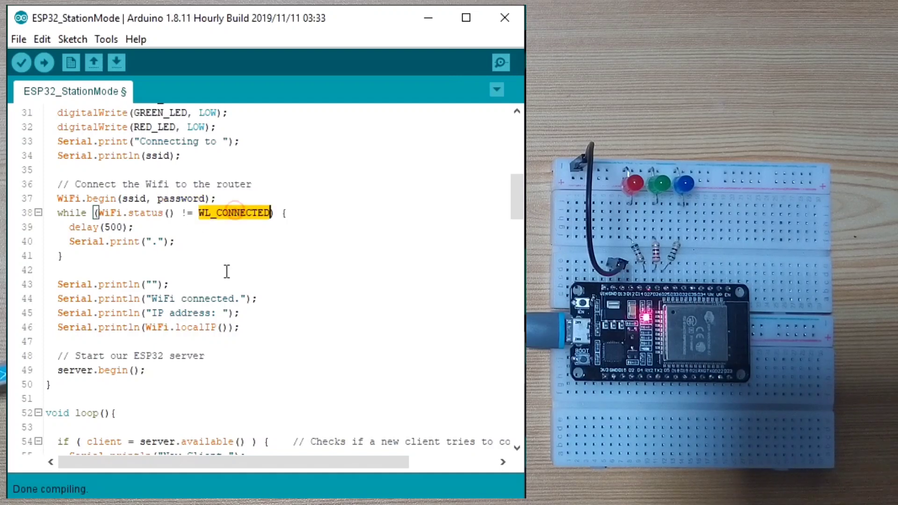
mouse_move(94, 262)
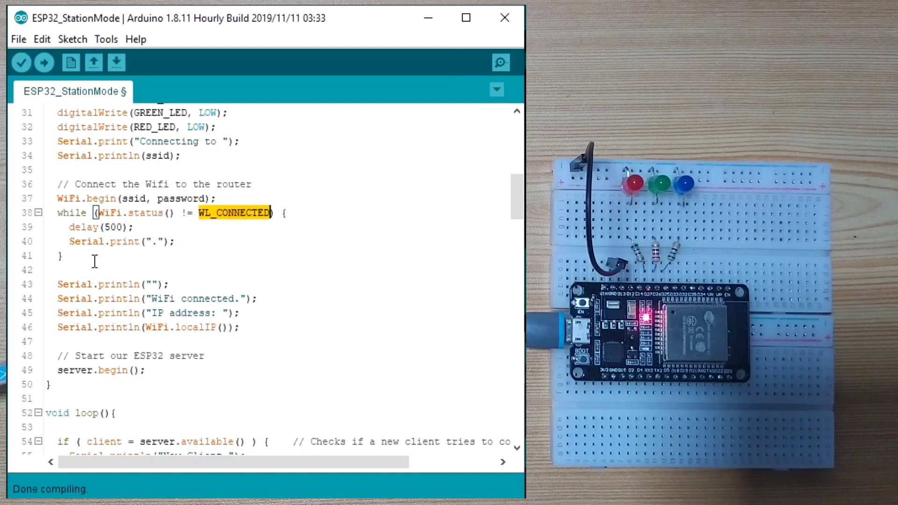
left_click(61, 256)
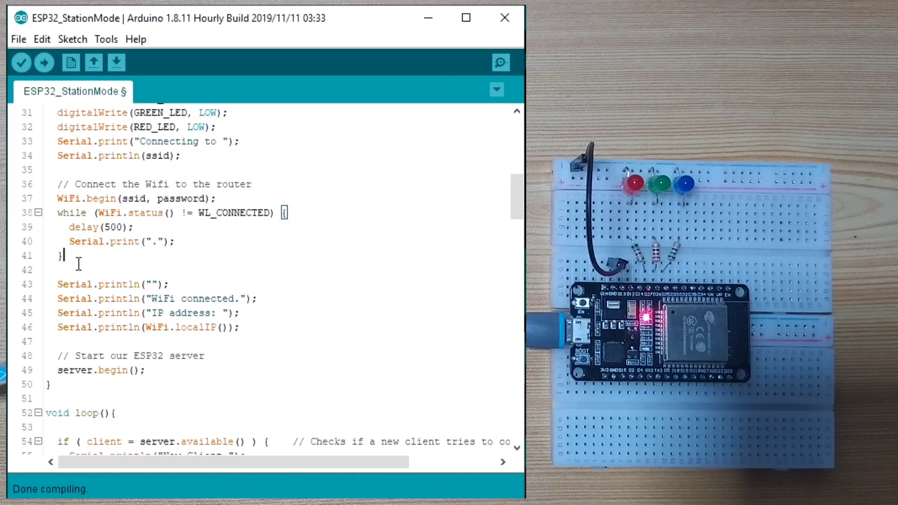
mouse_move(226, 341)
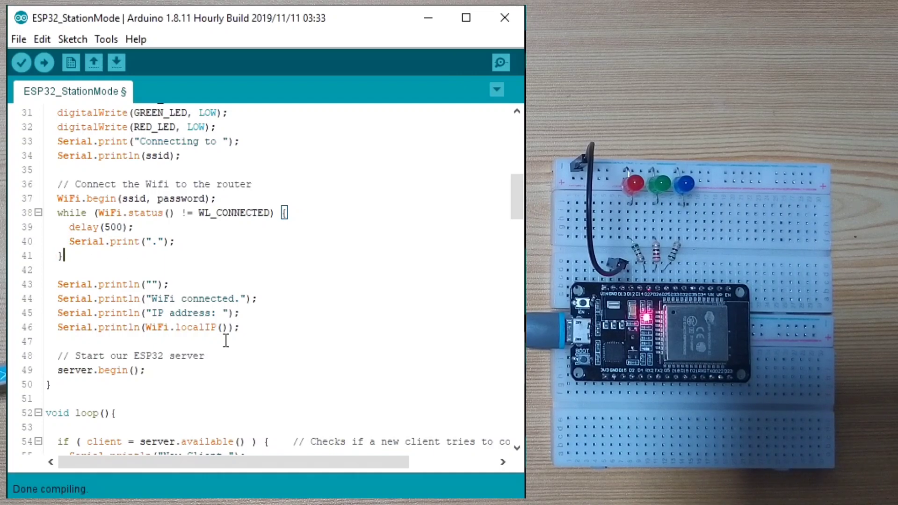
left_click_drag(57, 284, 239, 327)
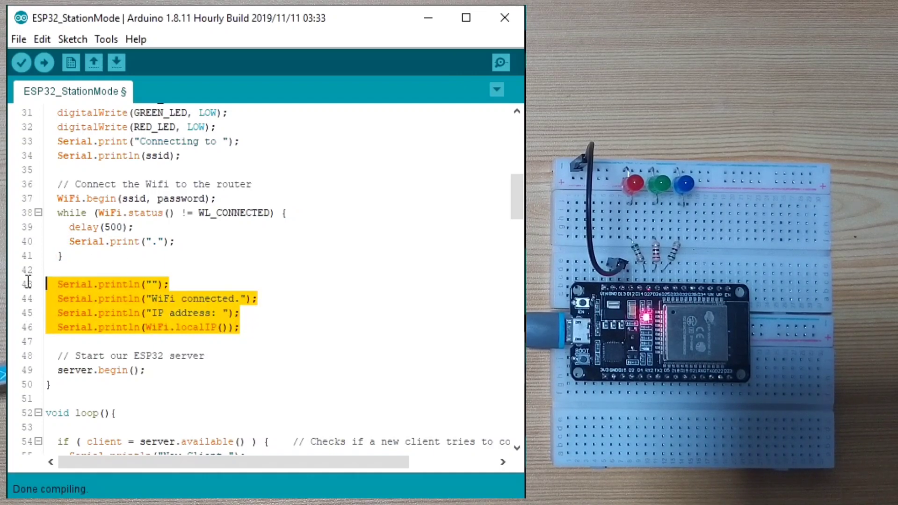
scroll("down", 3)
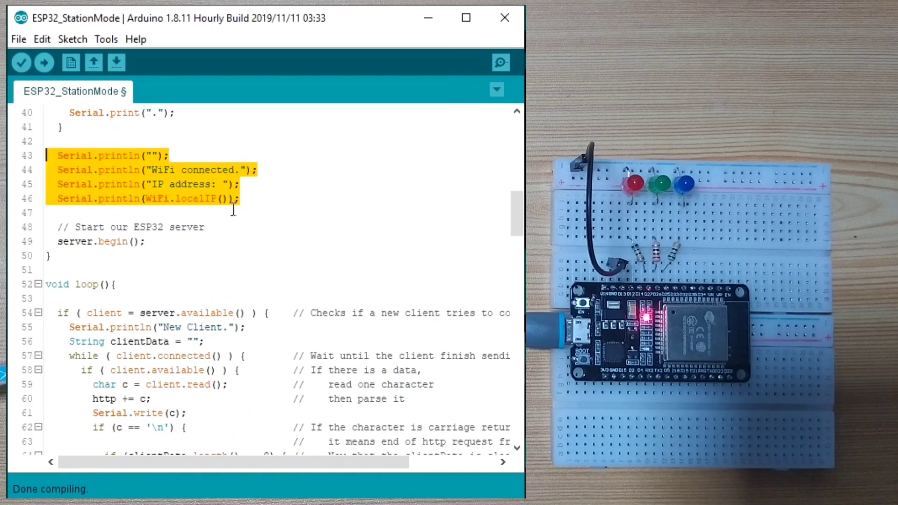
mouse_move(194, 239)
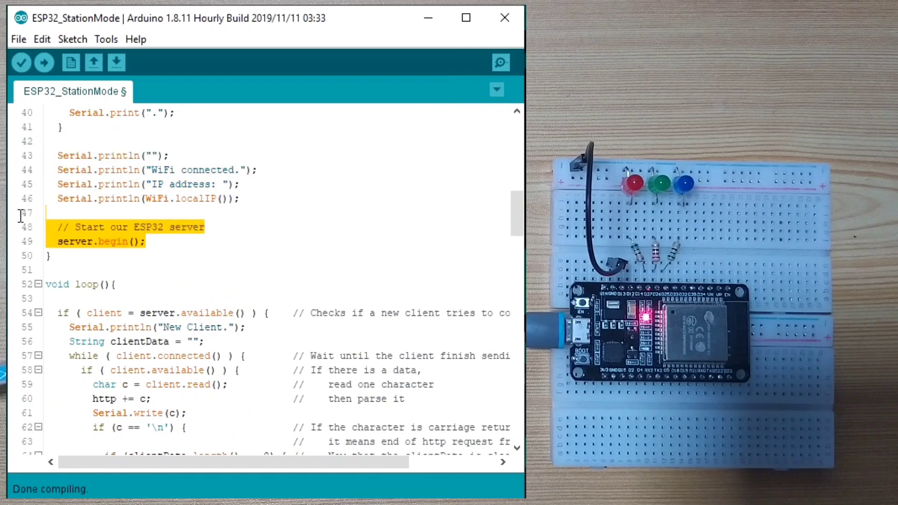
scroll("down", 3)
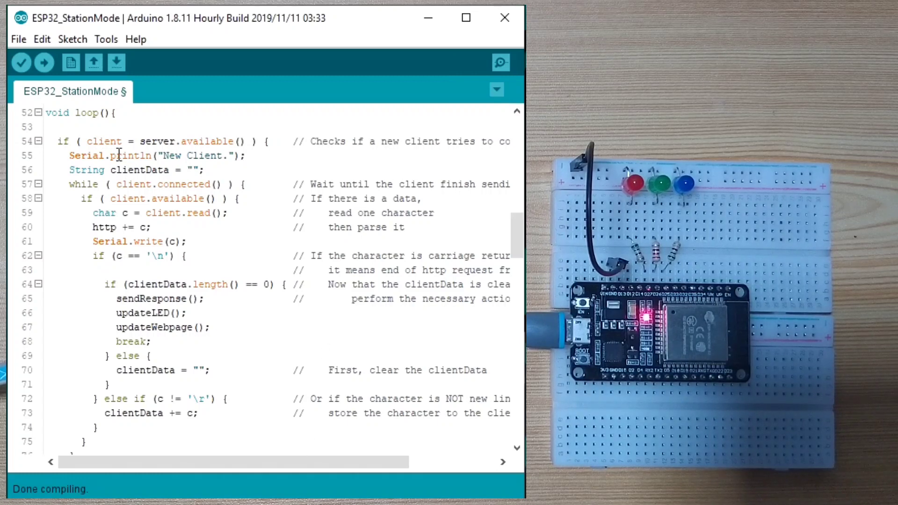
mouse_move(60, 207)
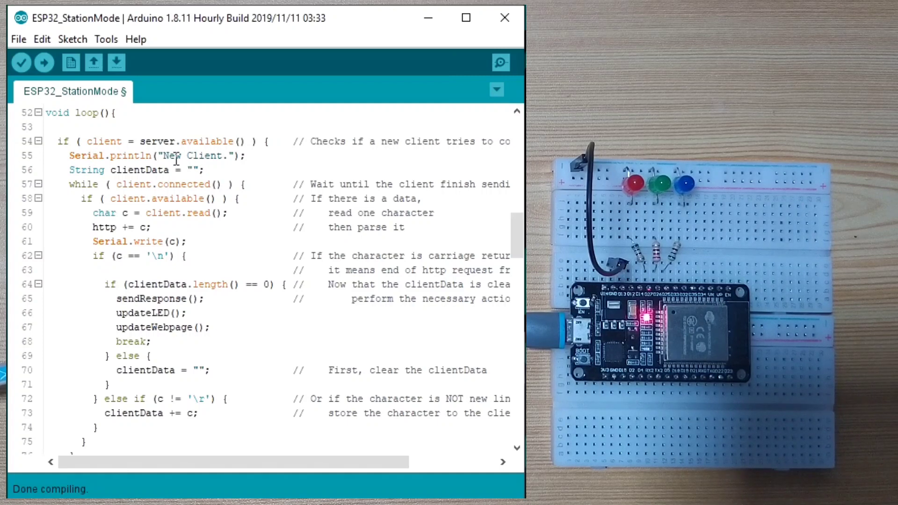
double_click(185, 155)
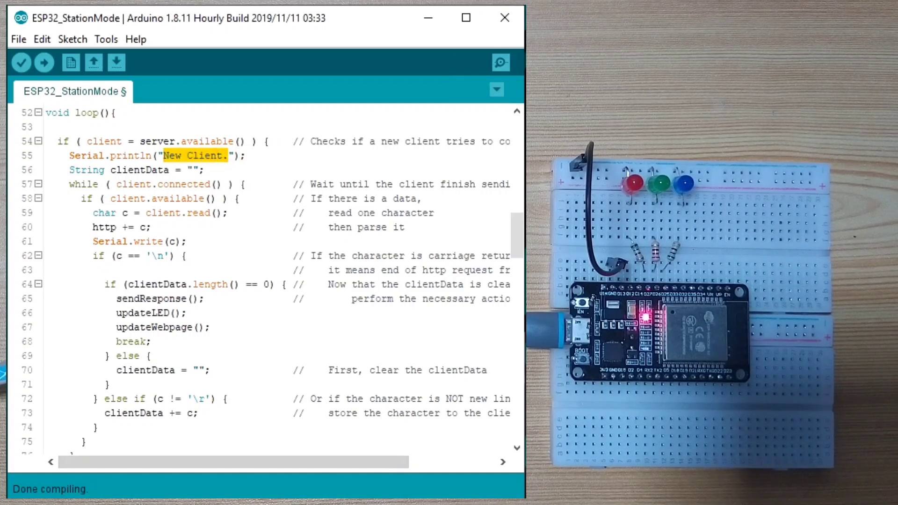
left_click(500, 63)
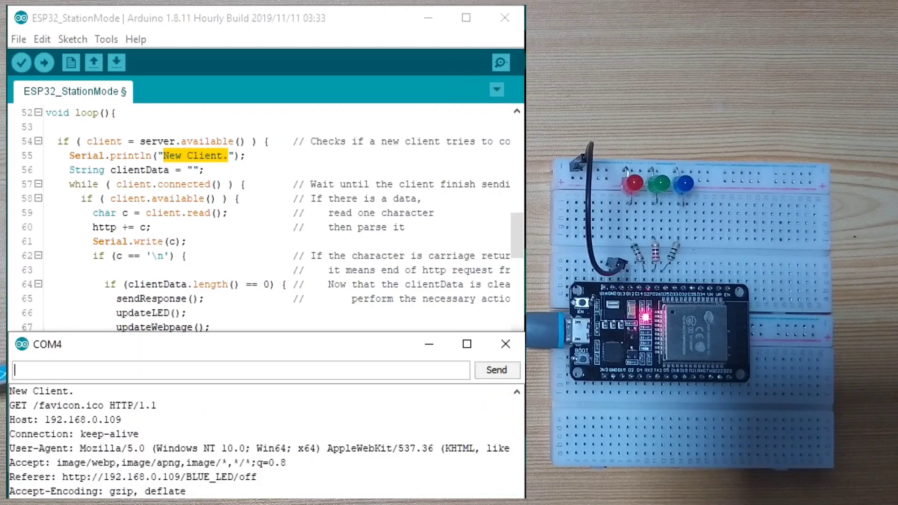
double_click(33, 391)
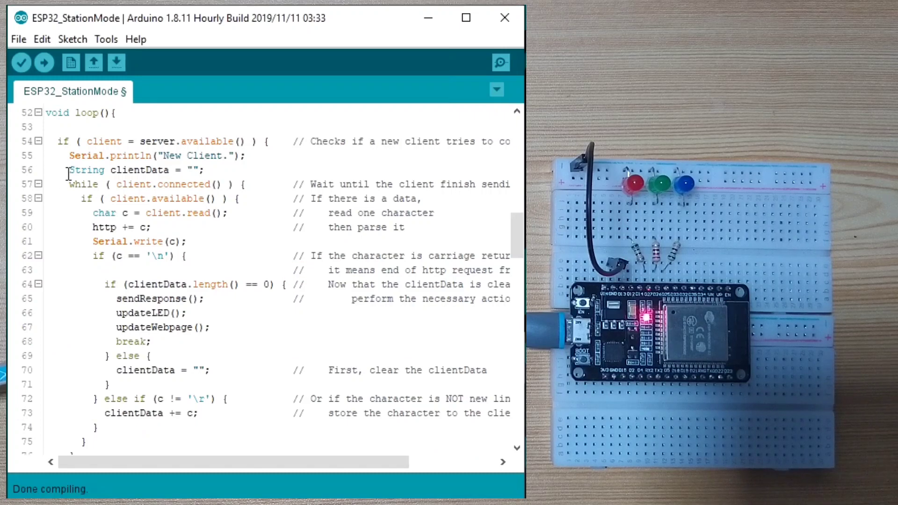
double_click(87, 170)
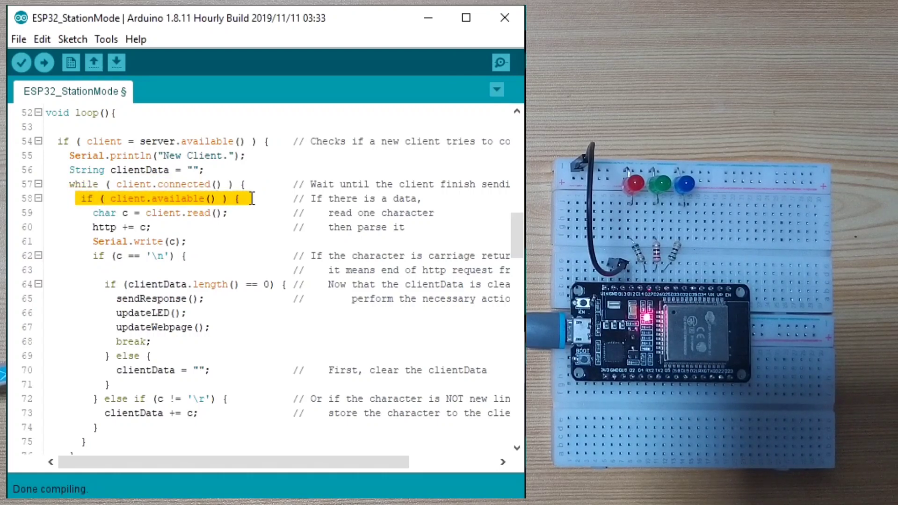
mouse_move(111, 214)
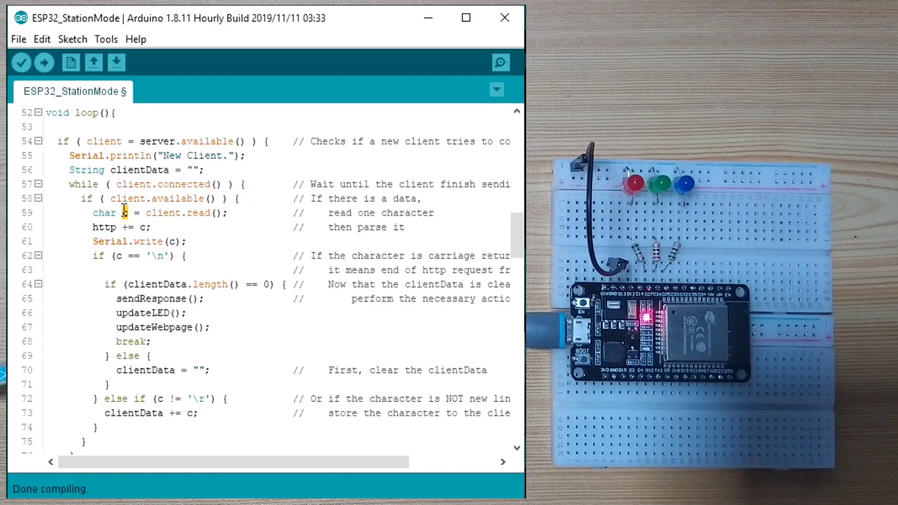
double_click(127, 214)
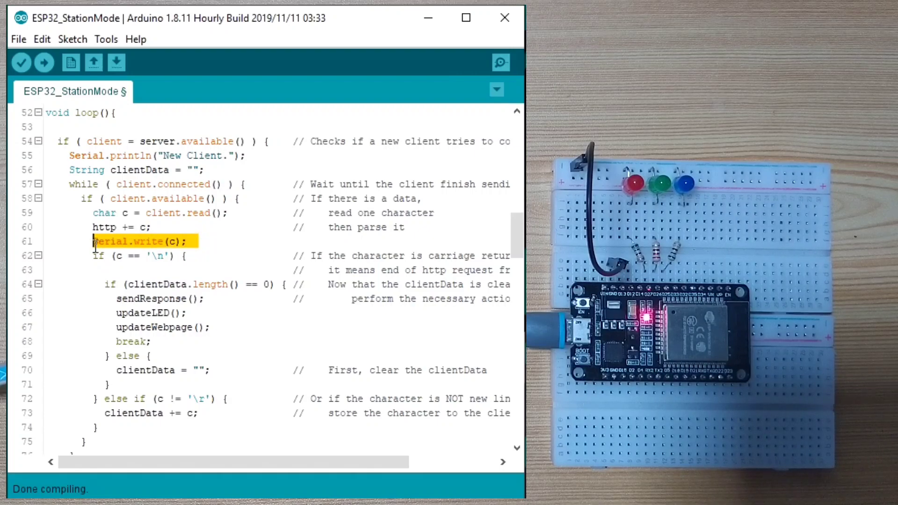
scroll("down", 3)
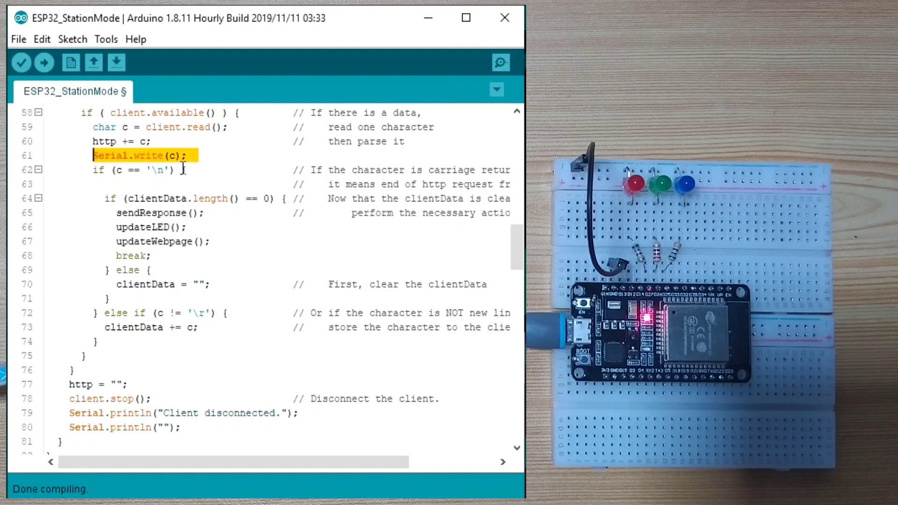
mouse_move(211, 191)
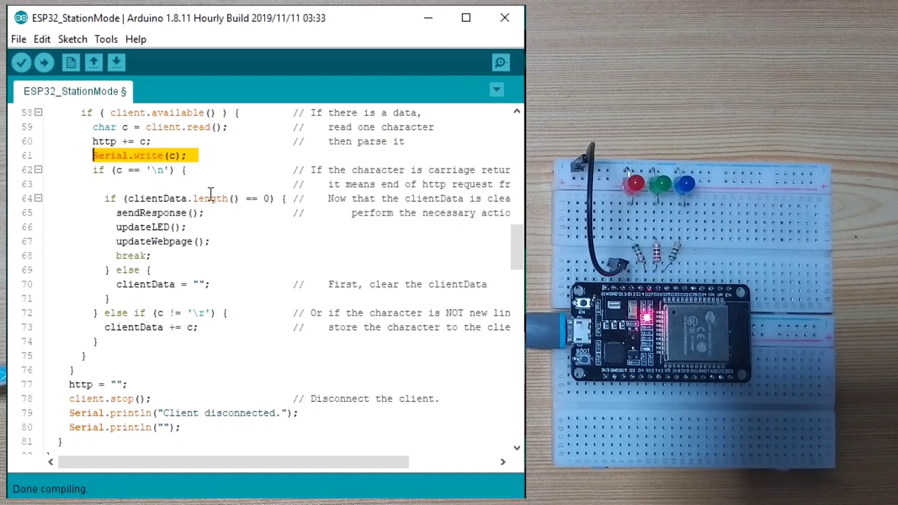
mouse_move(238, 163)
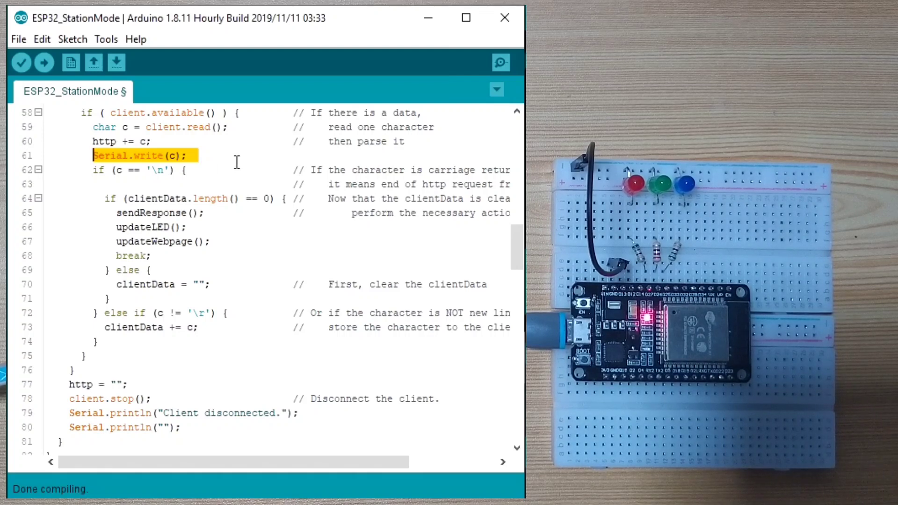
mouse_move(295, 260)
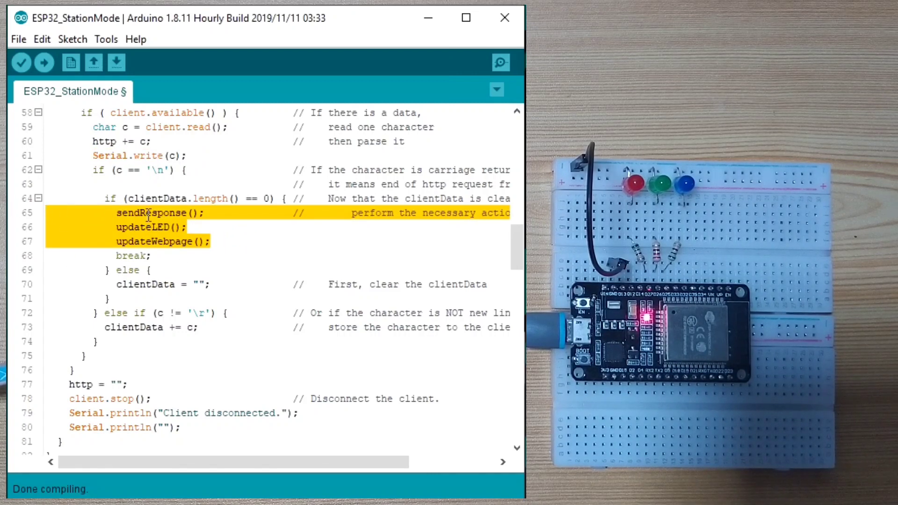
mouse_move(143, 227)
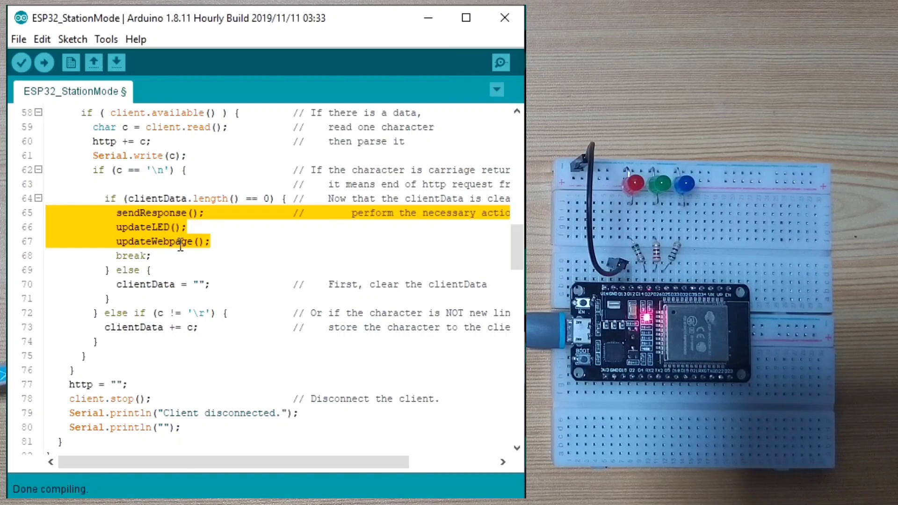
scroll("down", 3)
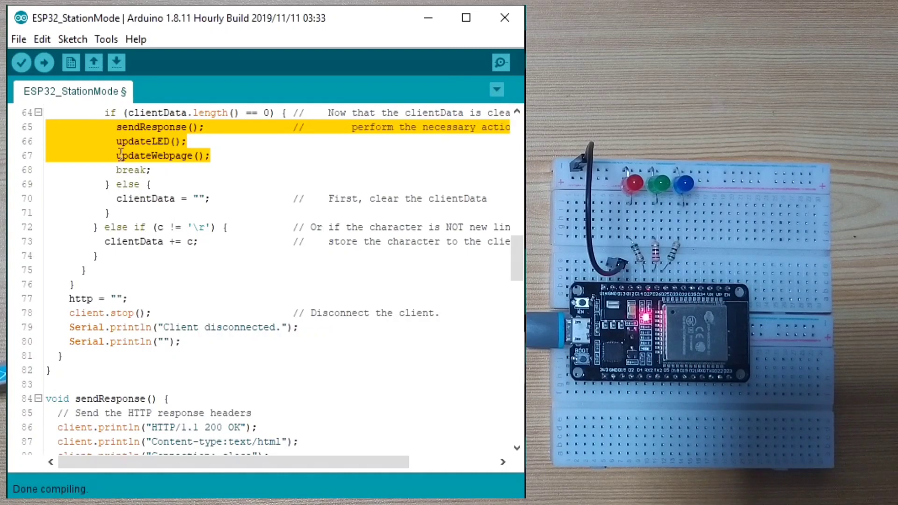
left_click(128, 299)
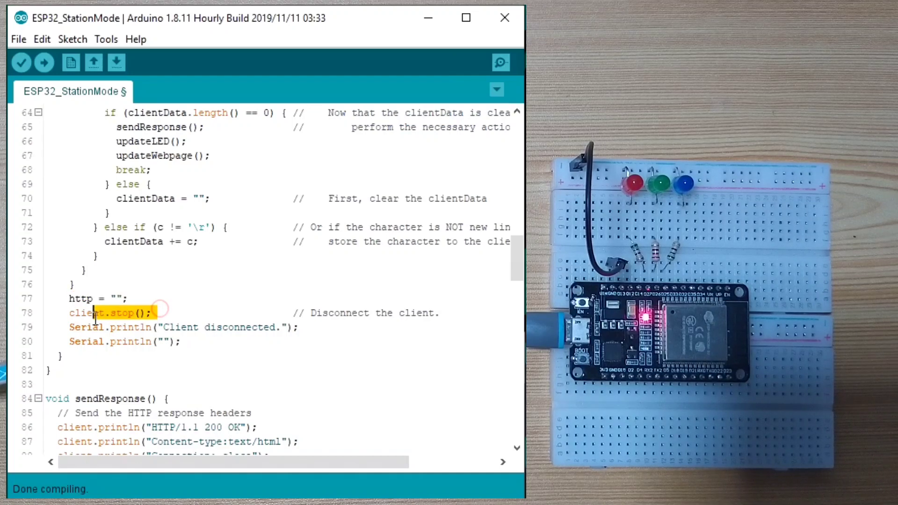
double_click(96, 313)
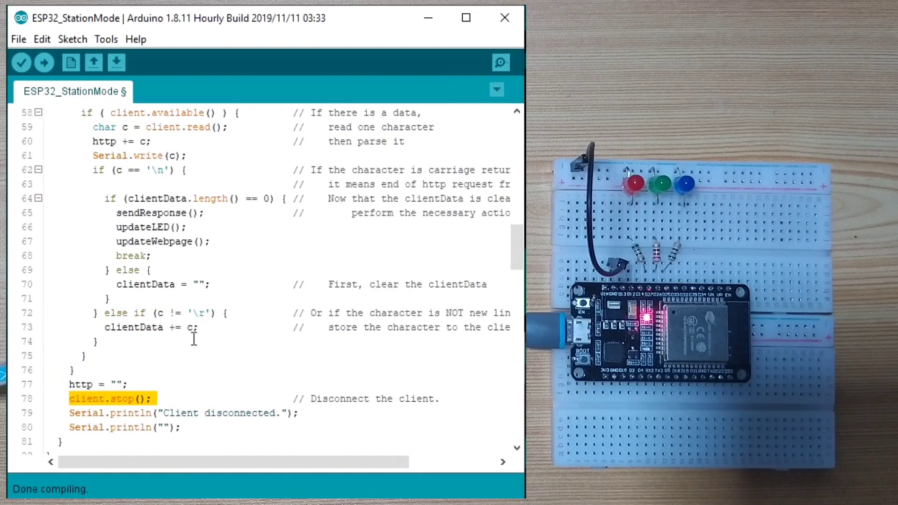
double_click(151, 213)
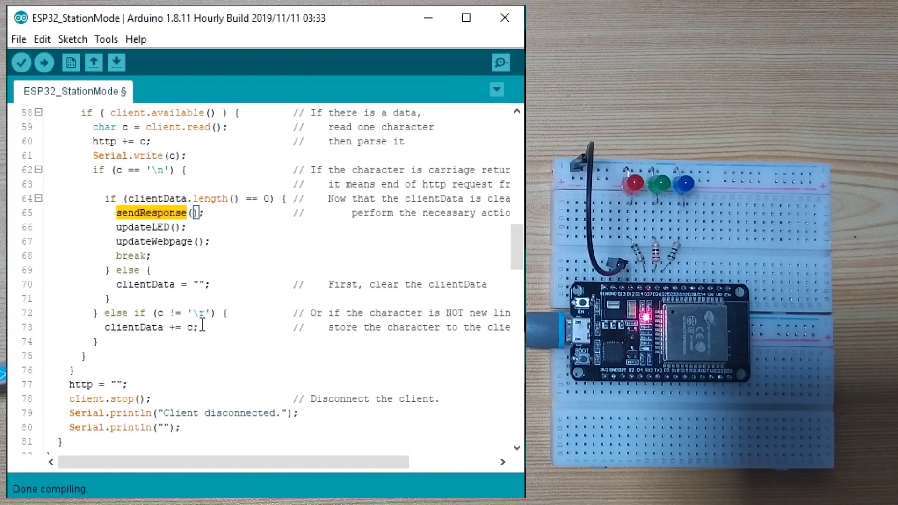
scroll("down", 3)
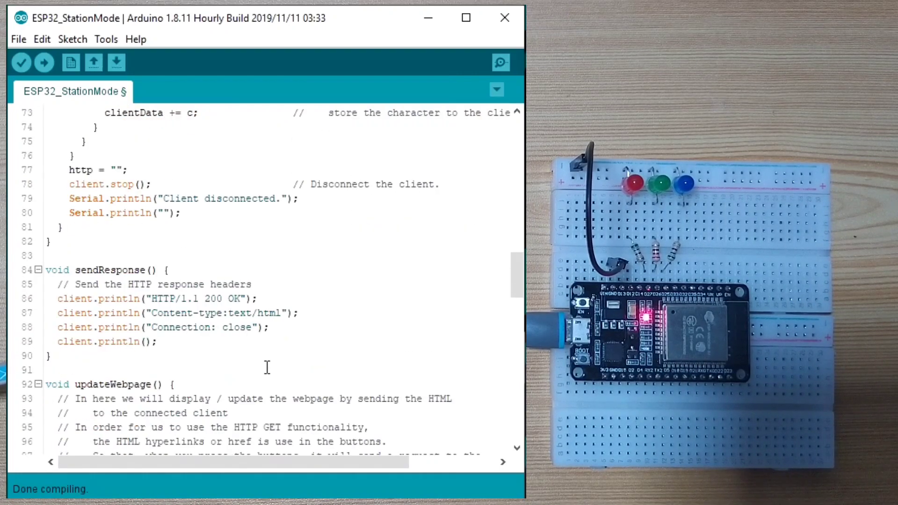
scroll("down", 3)
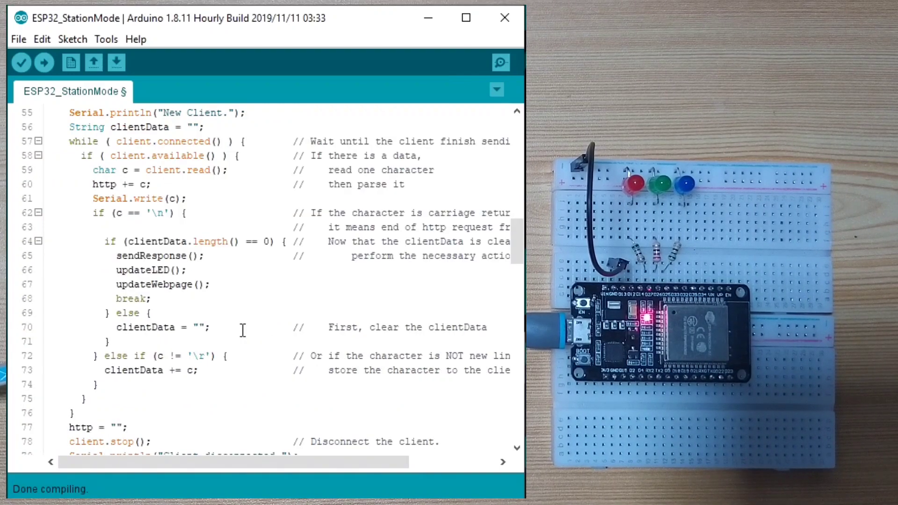
mouse_move(254, 348)
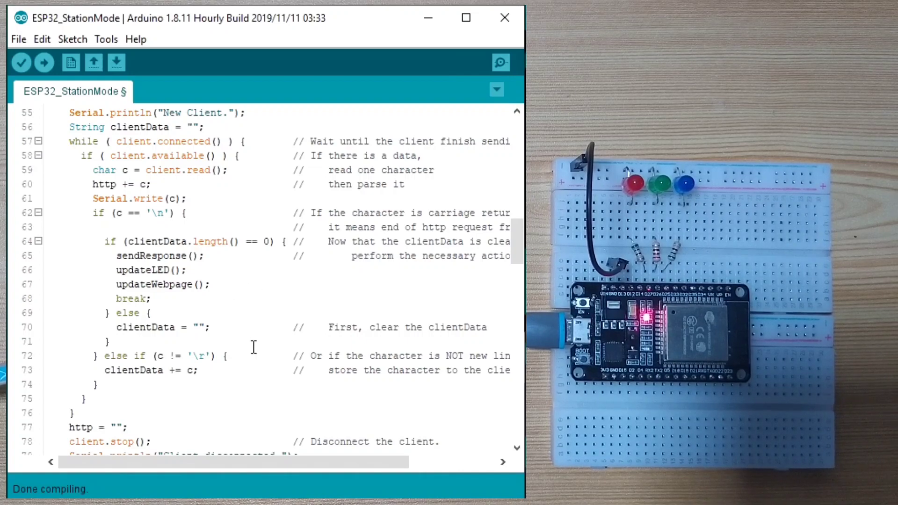
mouse_move(260, 369)
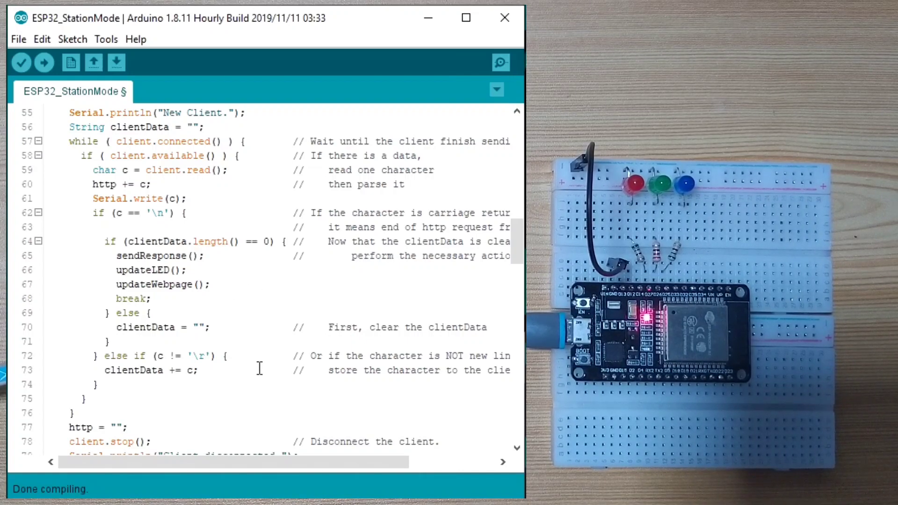
- Scroll to updateLED() and highlight the request variable and BLUE_LED/off path check
scroll("down", 3)
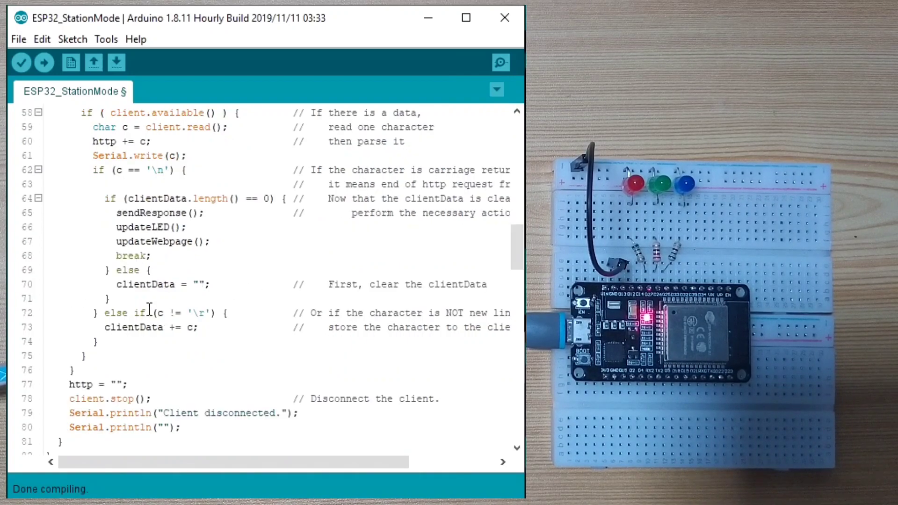
scroll("down", 3)
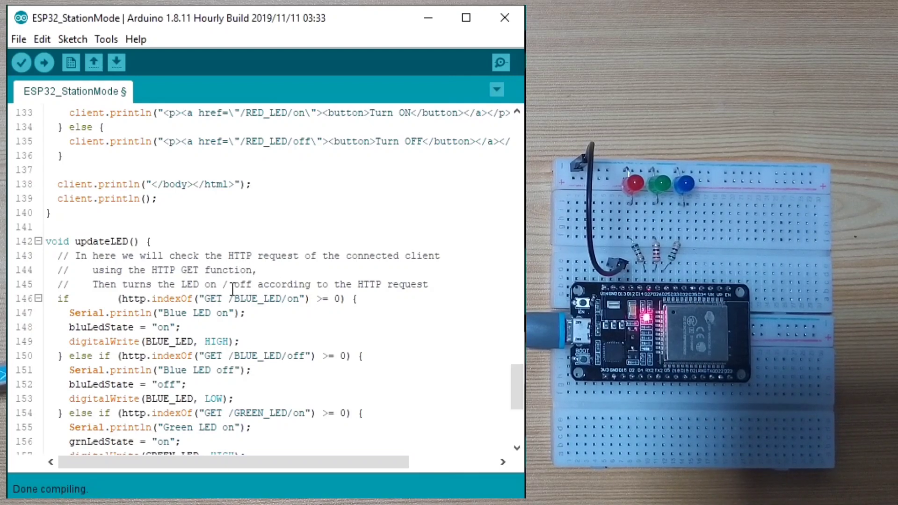
mouse_move(448, 294)
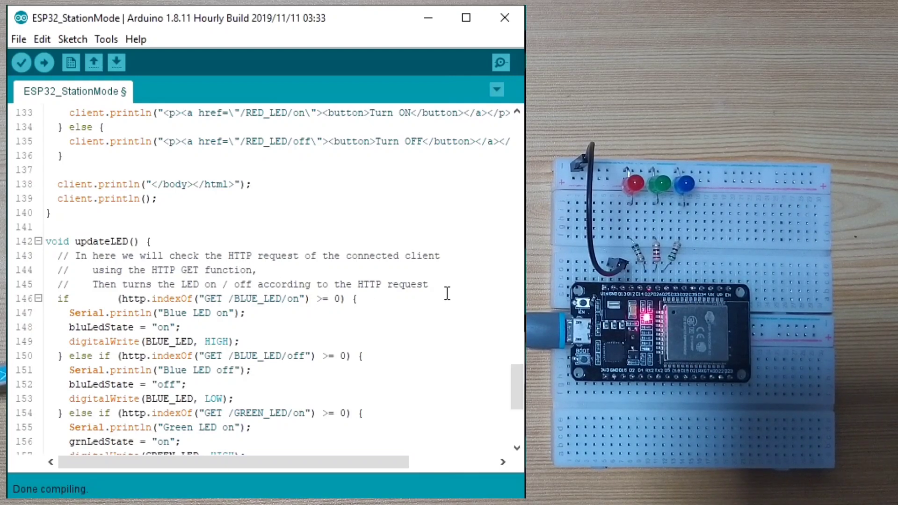
mouse_move(208, 339)
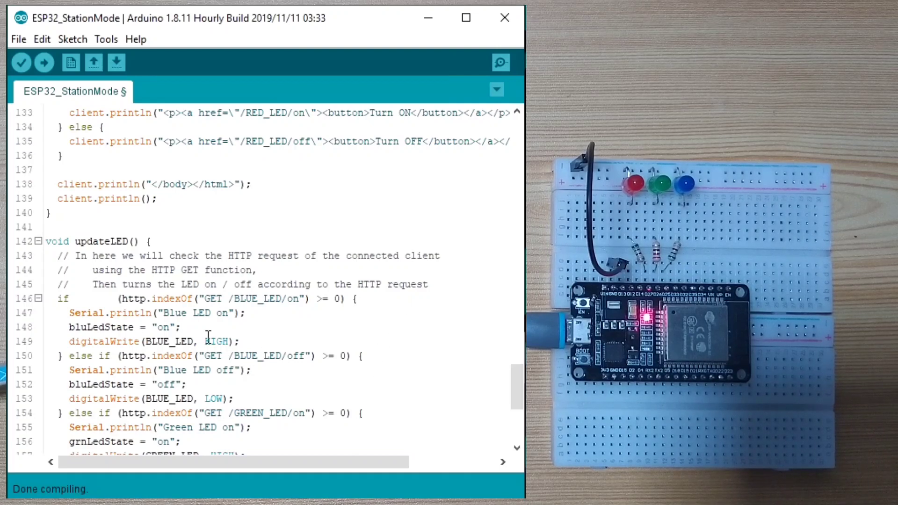
double_click(133, 299)
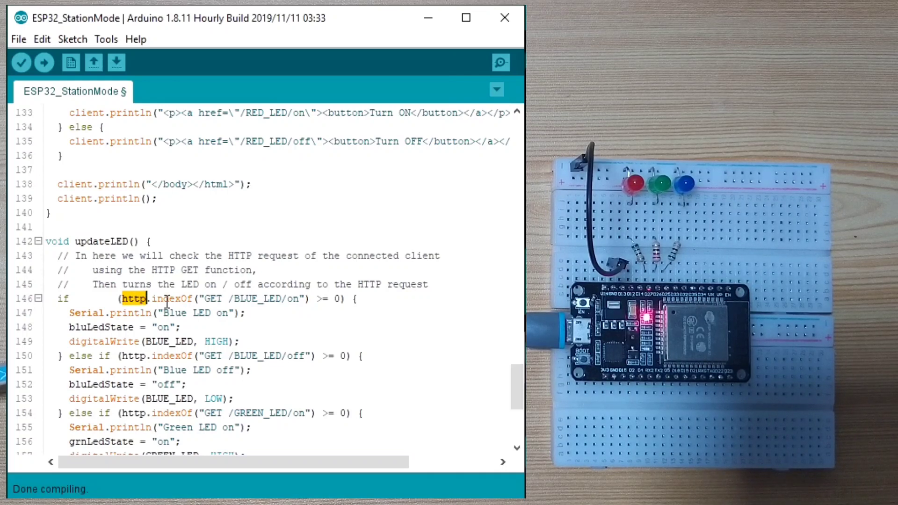
double_click(214, 298)
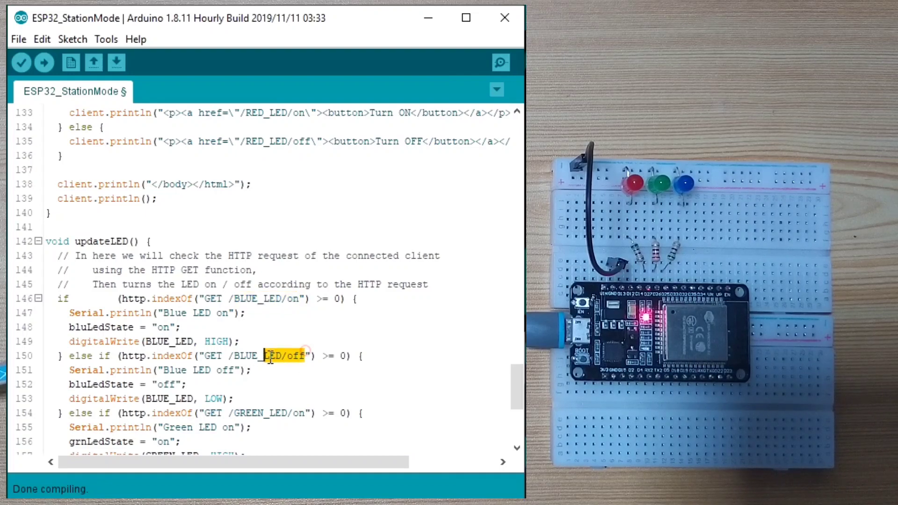
scroll("down", 3)
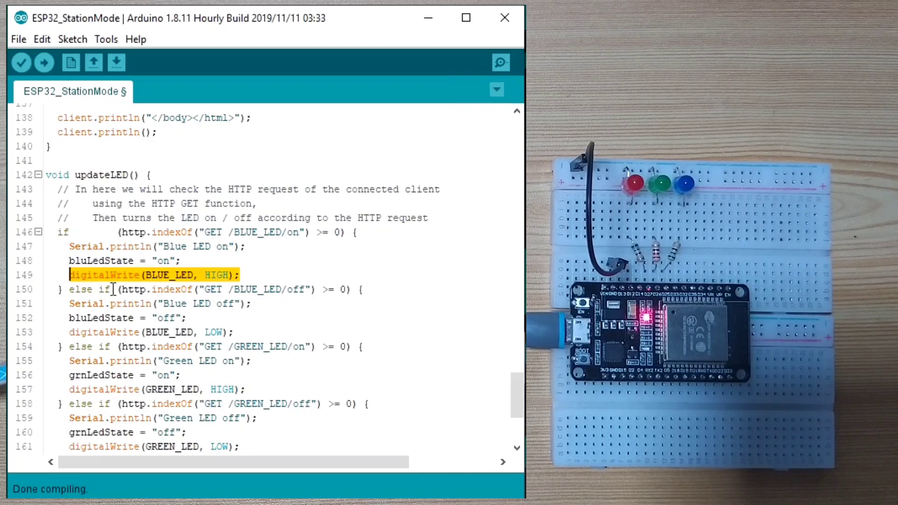
- Scroll to updateWebpage() and highlight its function name
scroll("down", 3)
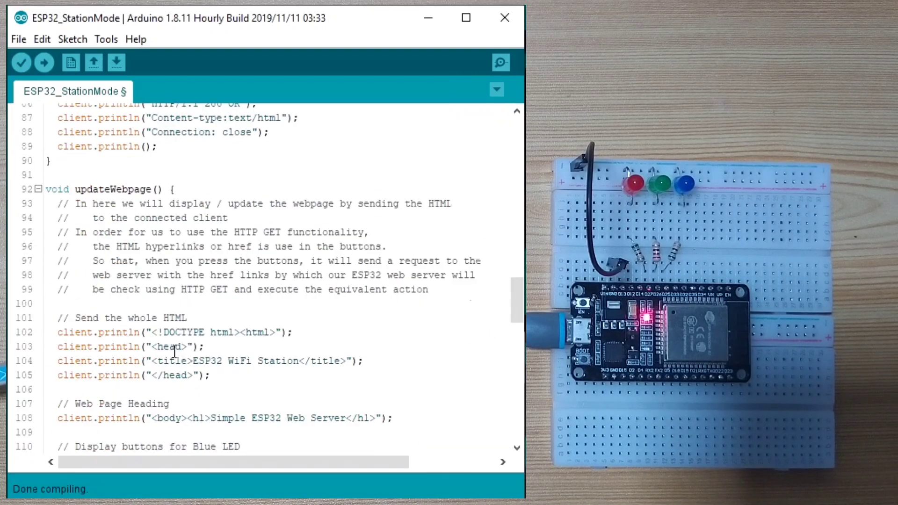
double_click(112, 189)
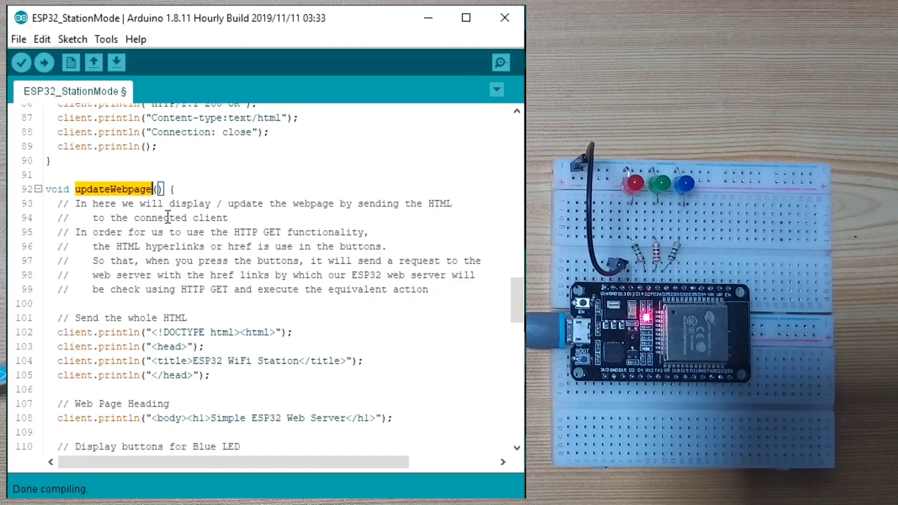
mouse_move(323, 232)
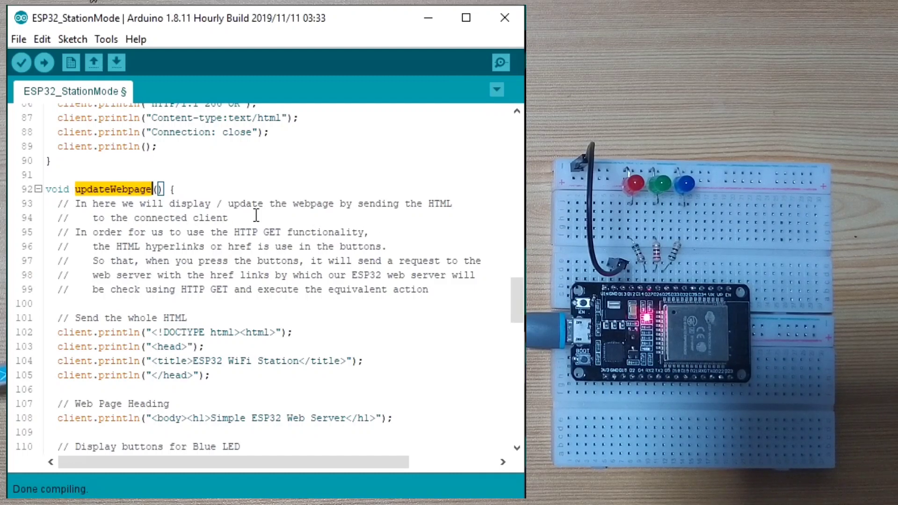
mouse_move(173, 232)
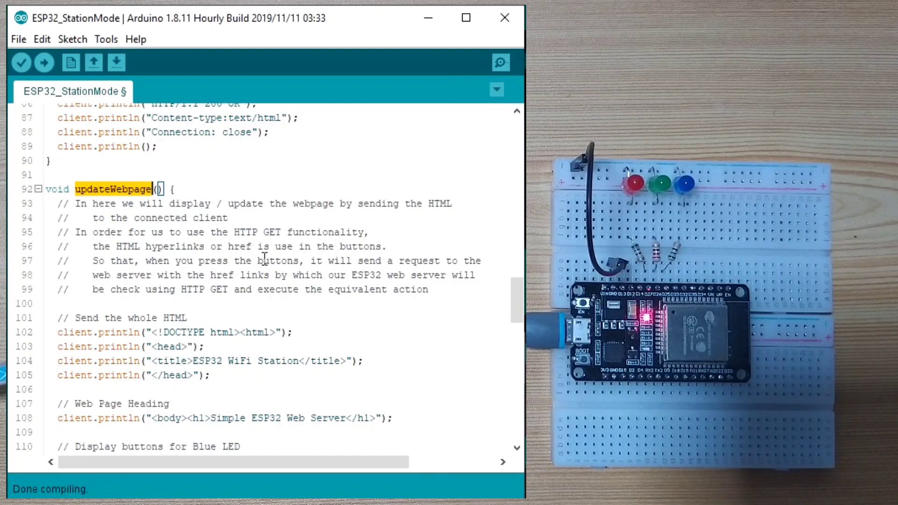
- Scroll down to the blue LED button code inside updateWebpage()
scroll("down", 3)
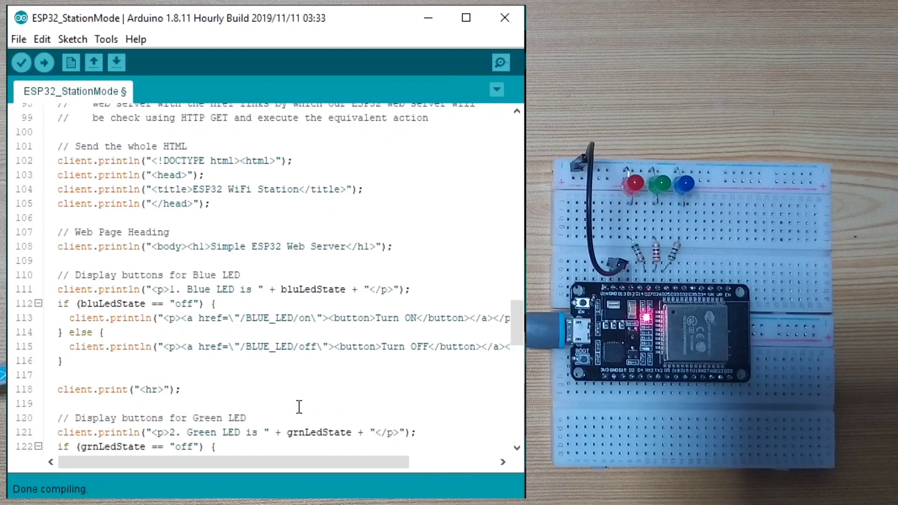
mouse_move(417, 173)
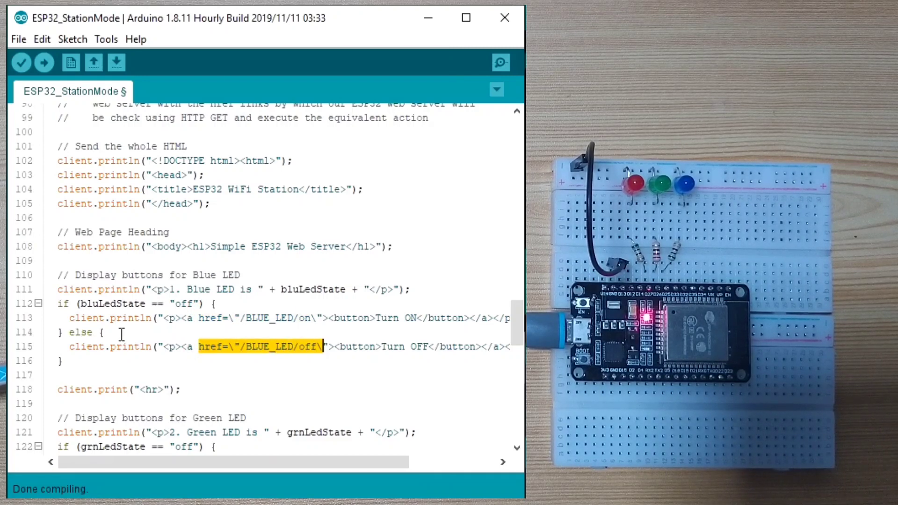
mouse_move(237, 379)
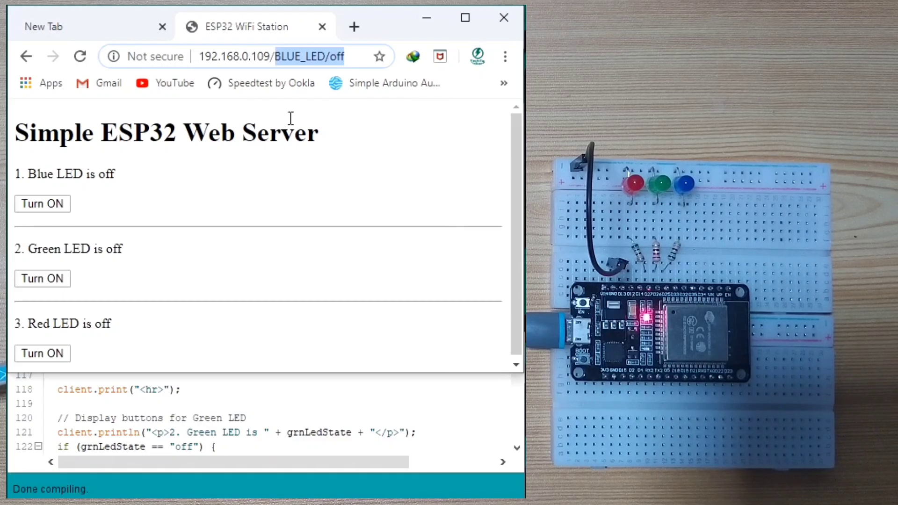
mouse_move(335, 73)
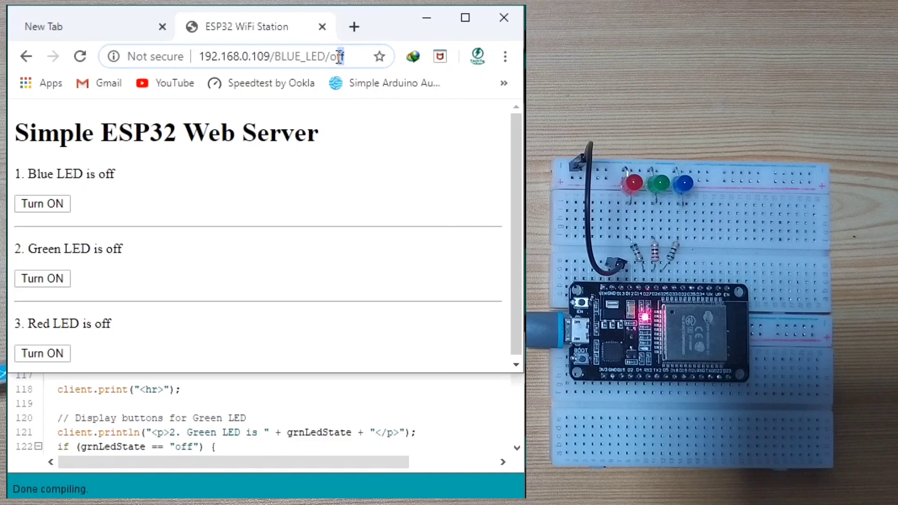
mouse_move(382, 169)
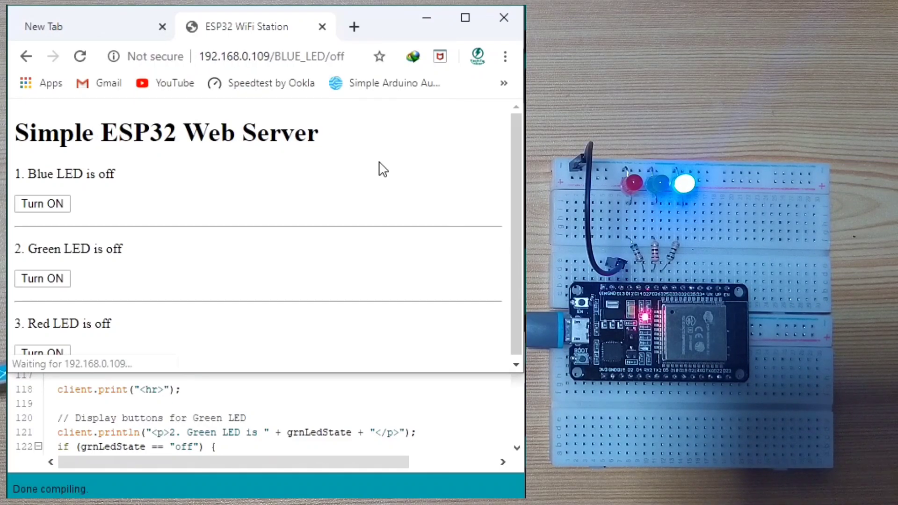
- Load the BLUE_LED/on URL in Chrome so the page reports the blue LED on
left_click(42, 203)
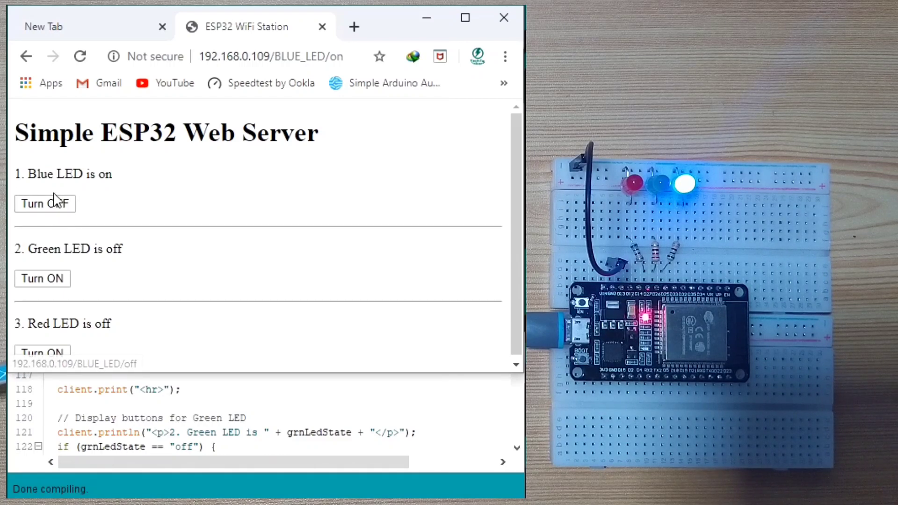
mouse_move(15, 176)
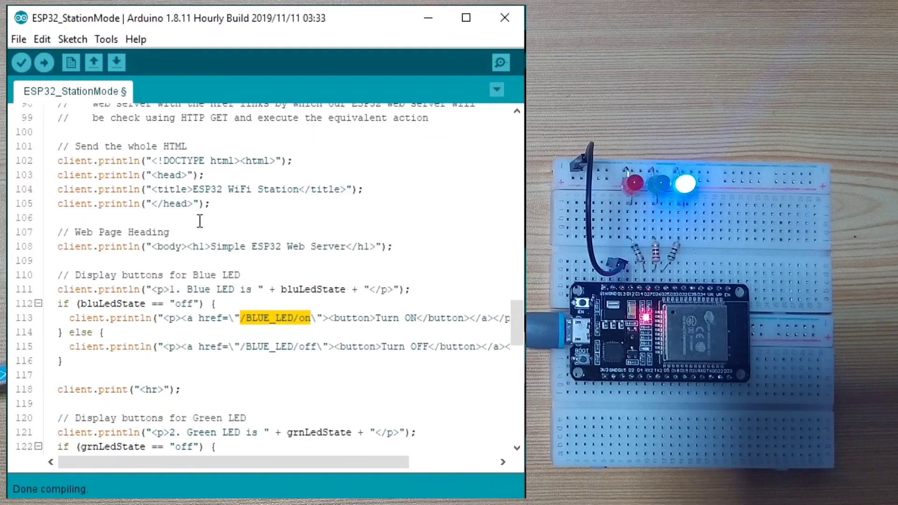
- Highlight the DOCTYPE html declaration and the closing body tag in updateWebpage()
scroll("down", 3)
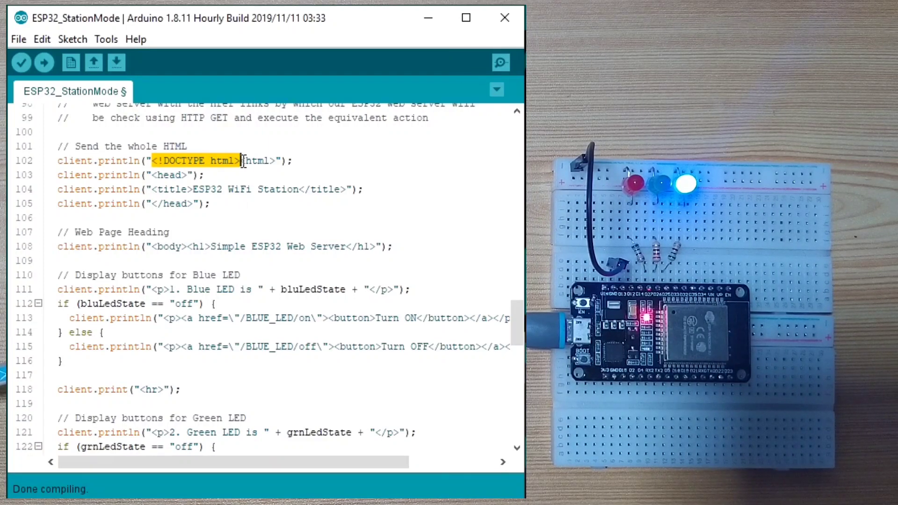
double_click(256, 160)
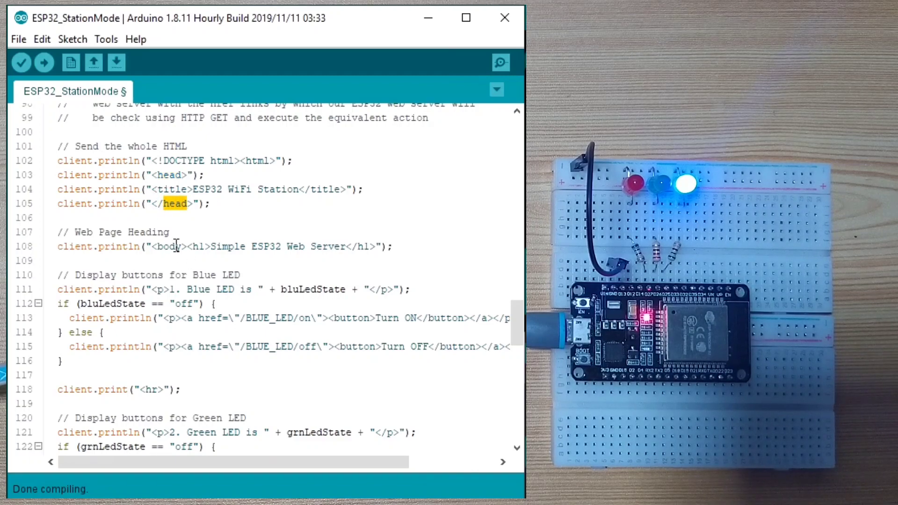
scroll("down", 3)
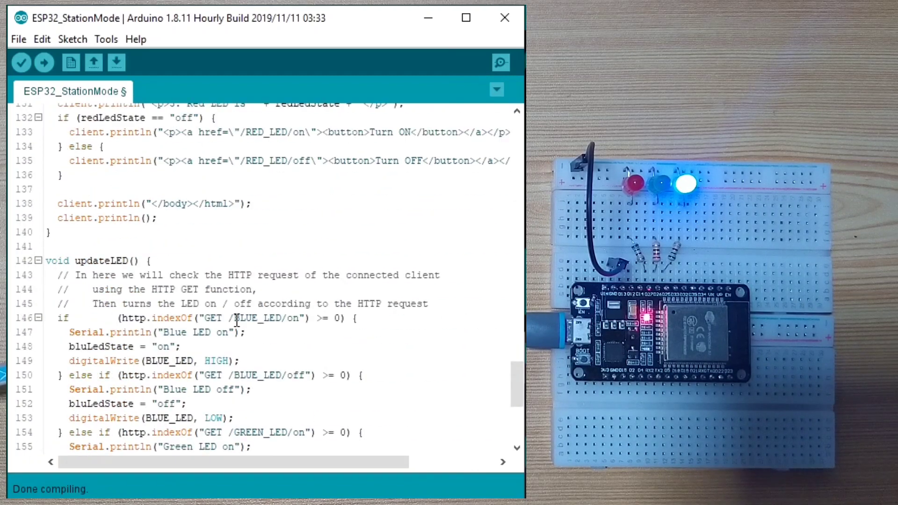
double_click(174, 203)
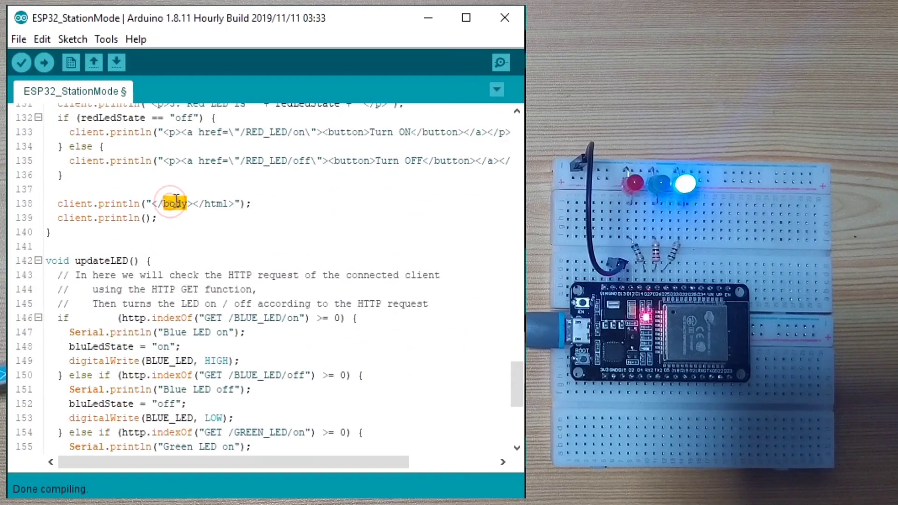